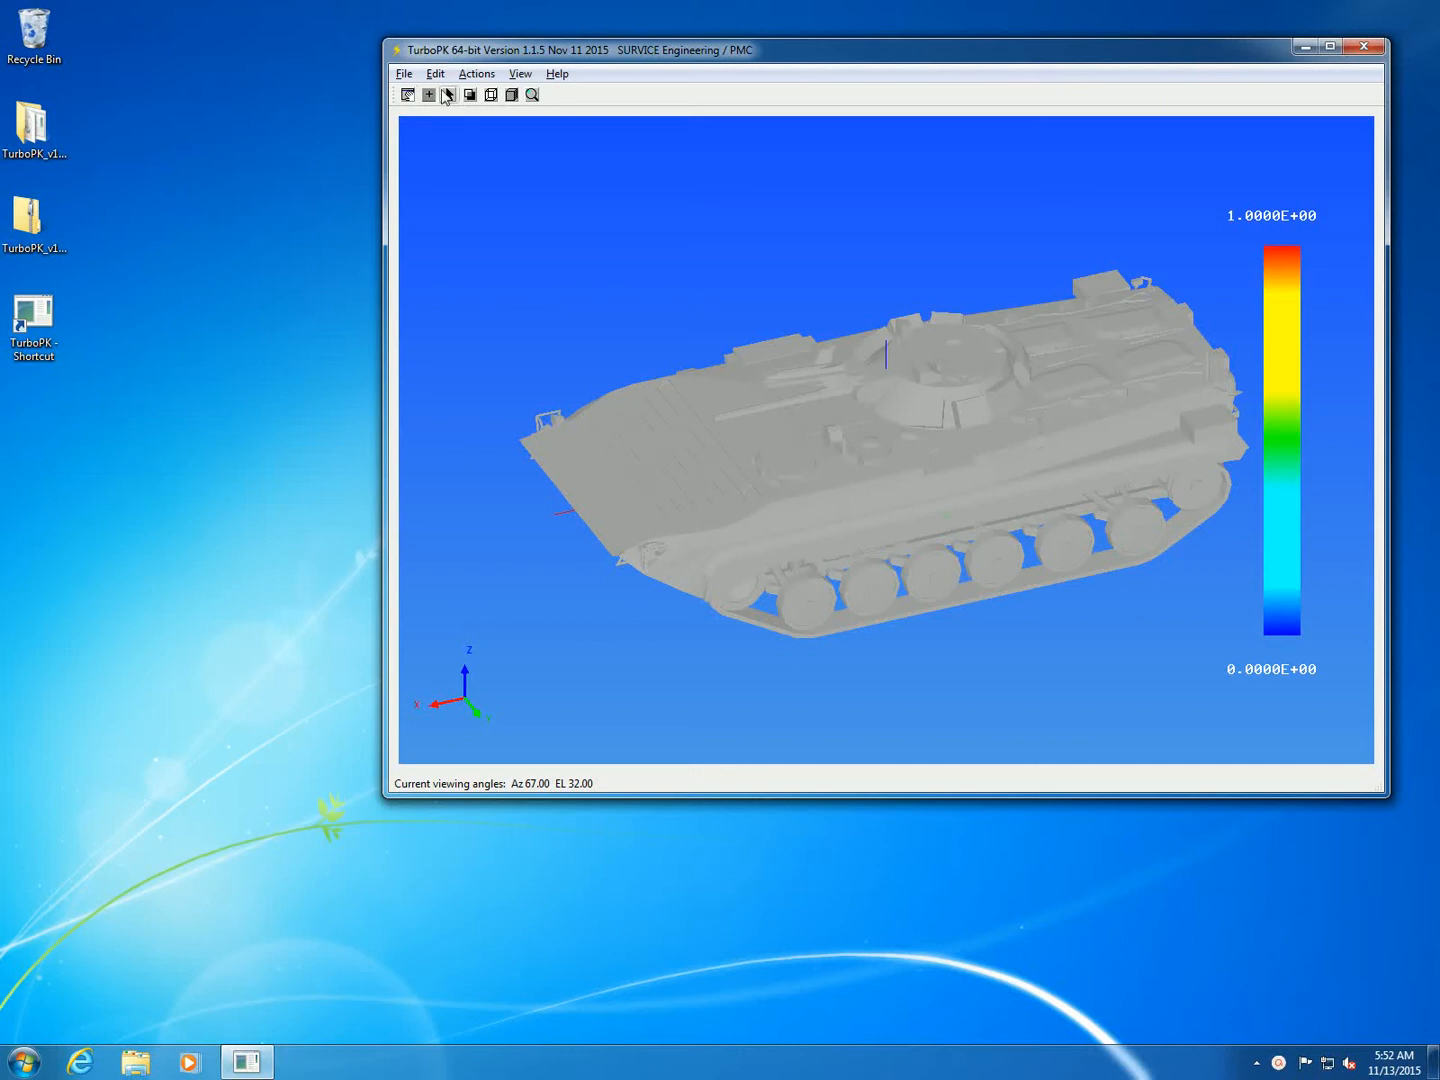
Step: Open the Actions list to choose Rayleigh Distributions for the armored vehicle model
left_click(477, 73)
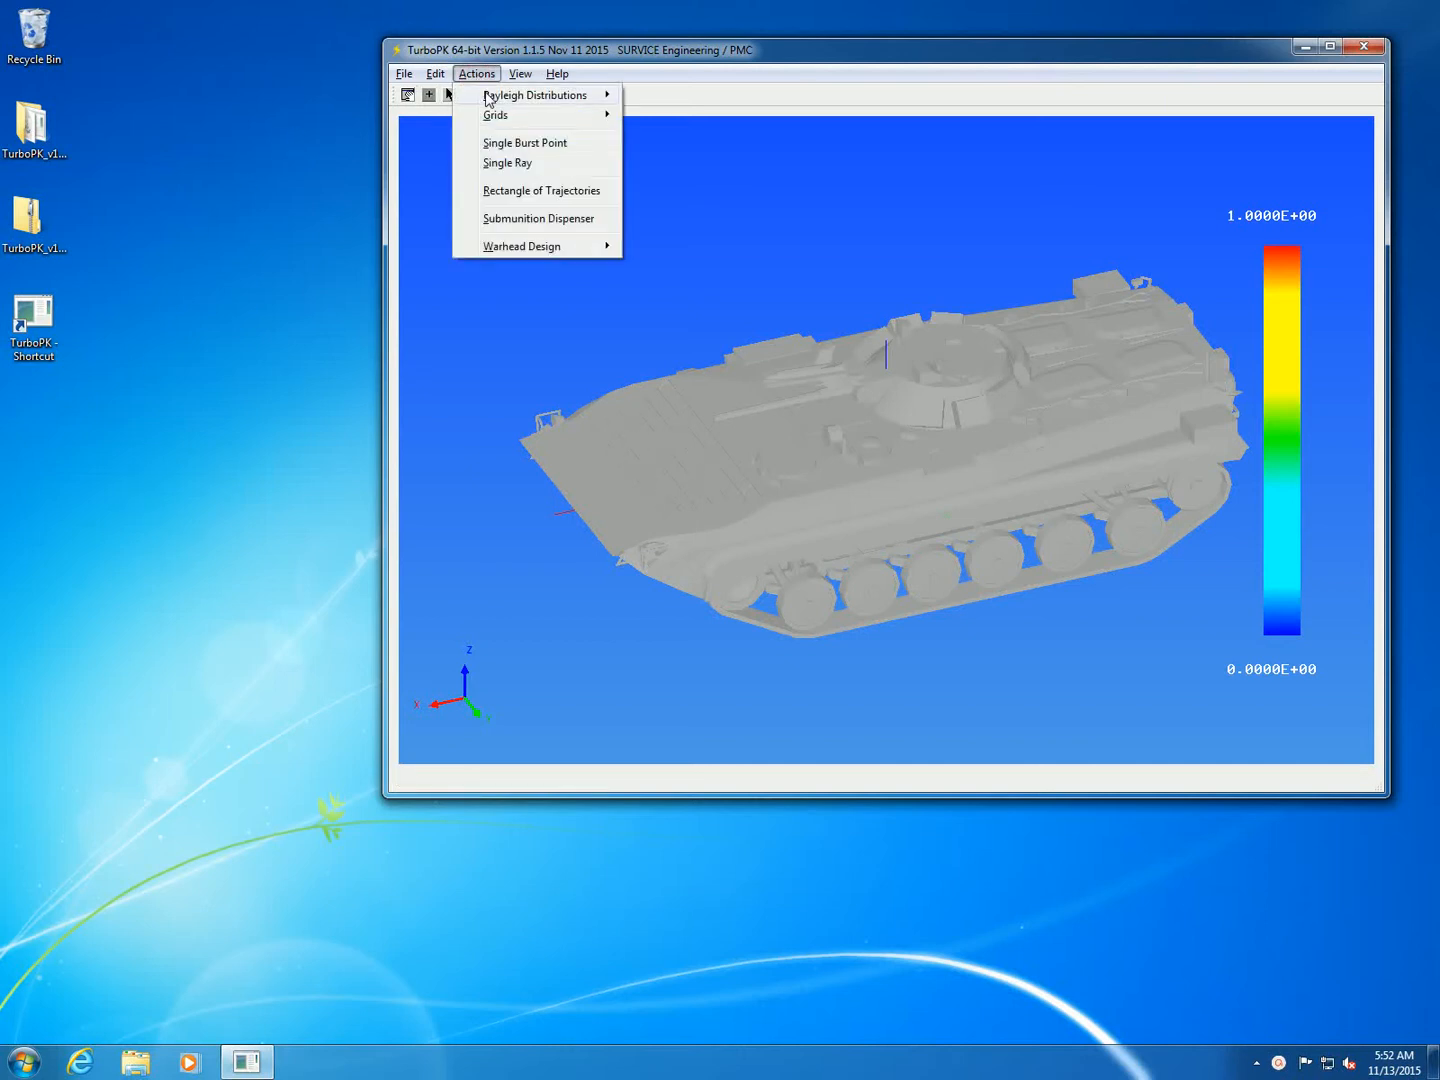
mouse_move(538, 95)
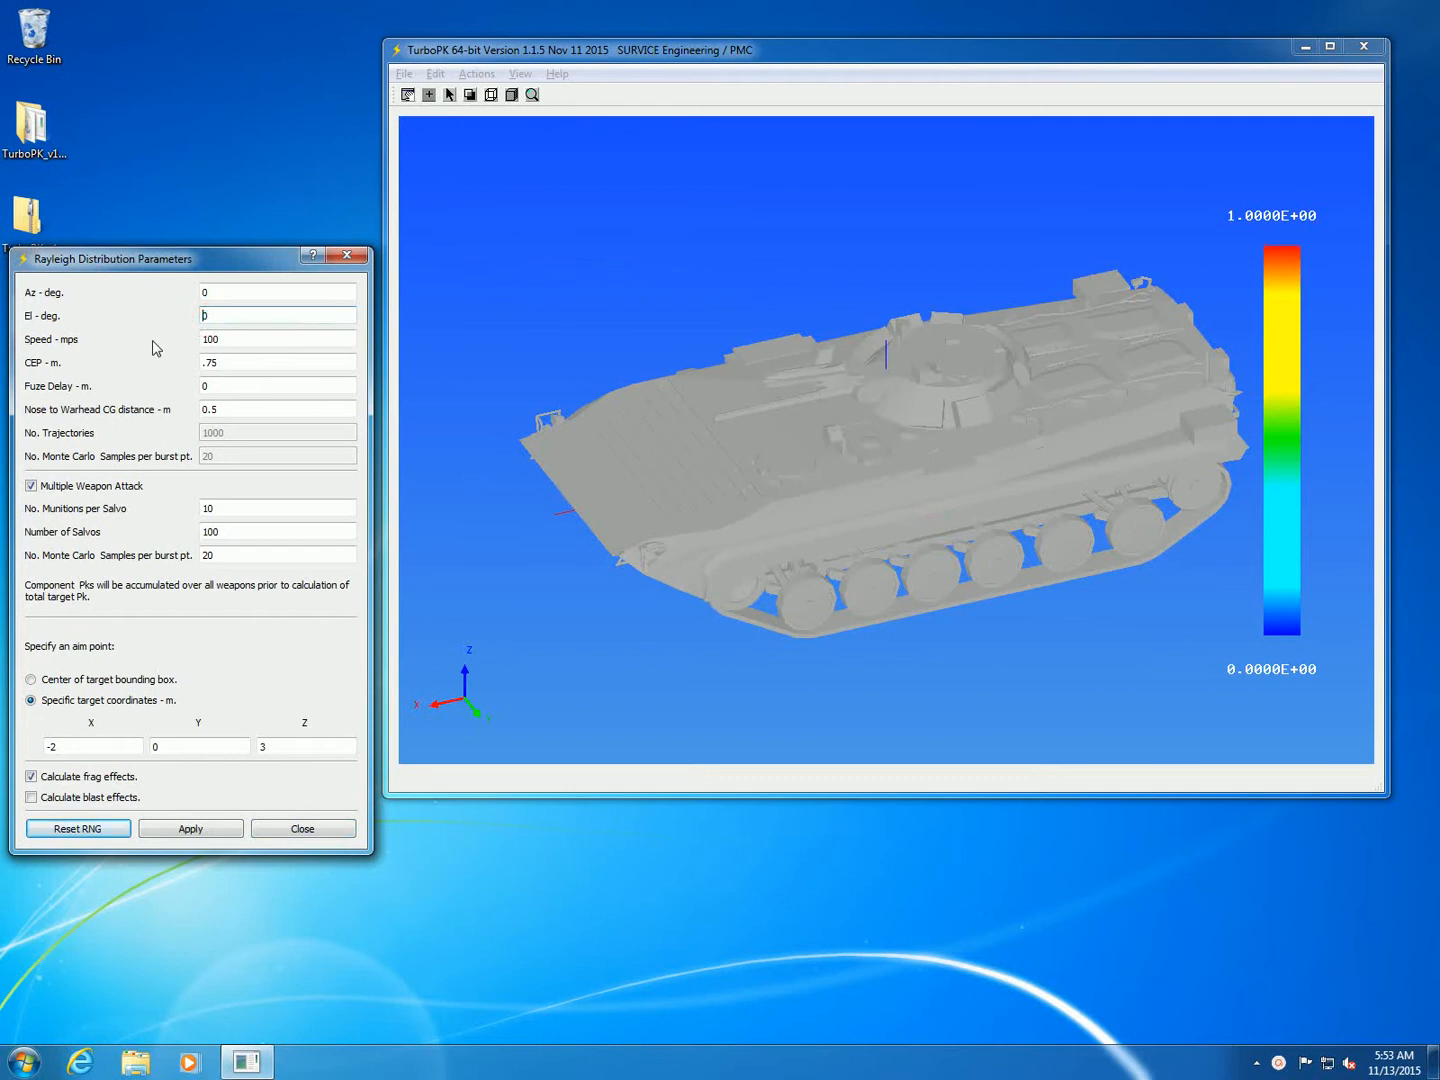
Step: Set CEP to 0.25 m, disable multiple weapon attack, and aim at the bounding-box centre
left_click(276, 362)
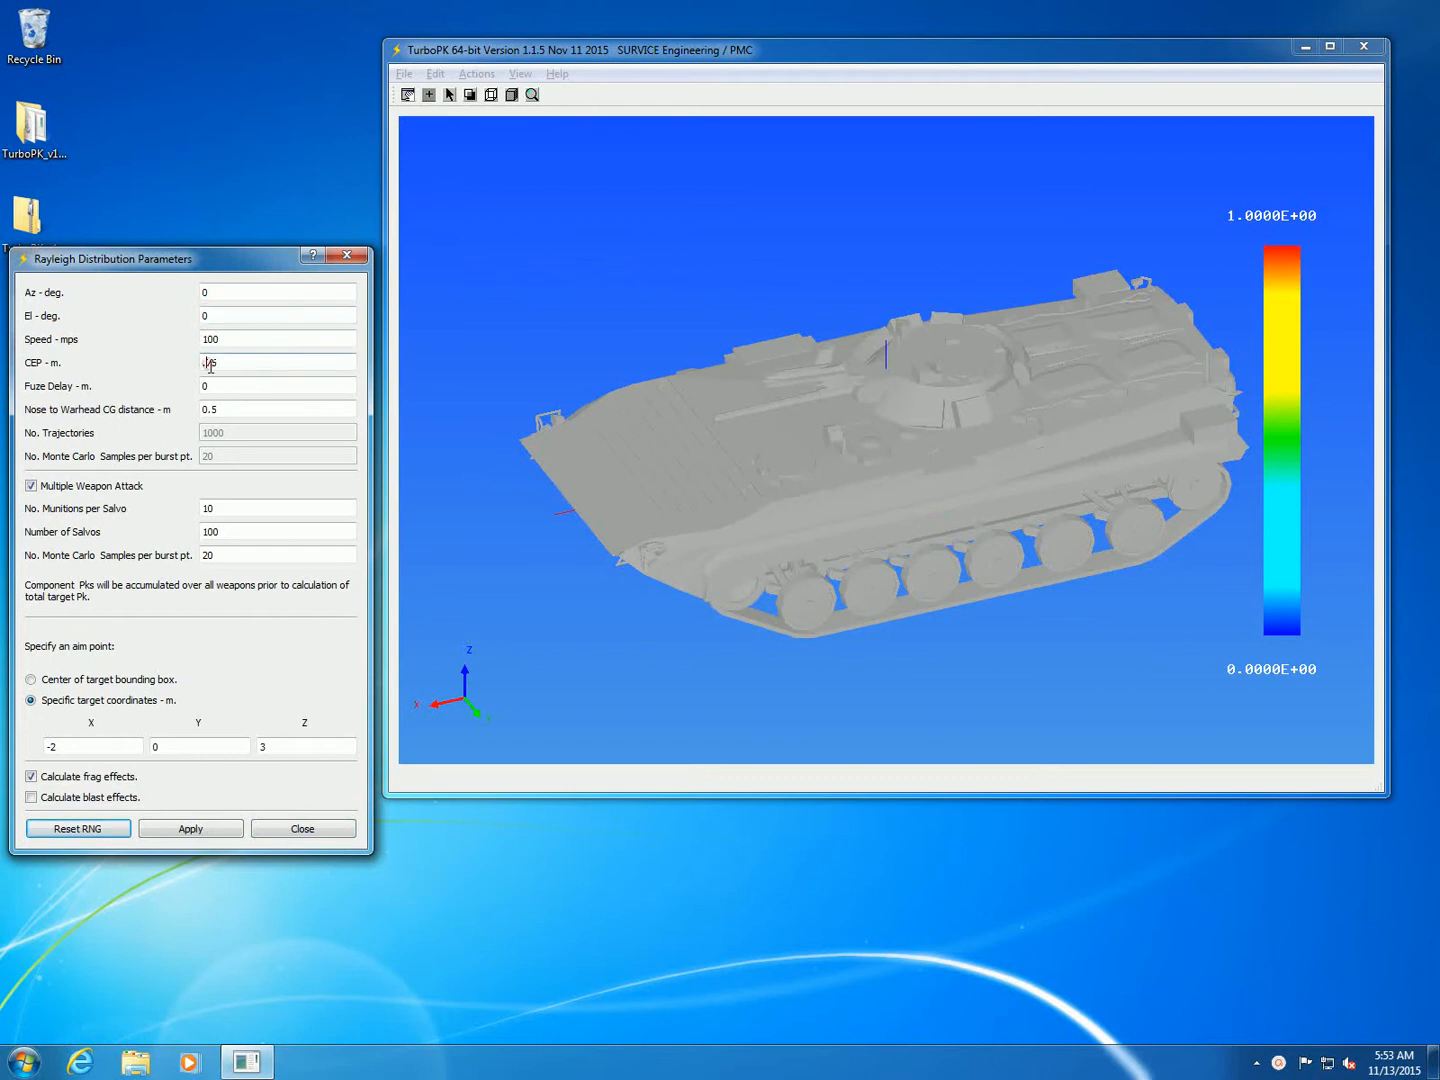
type(".25")
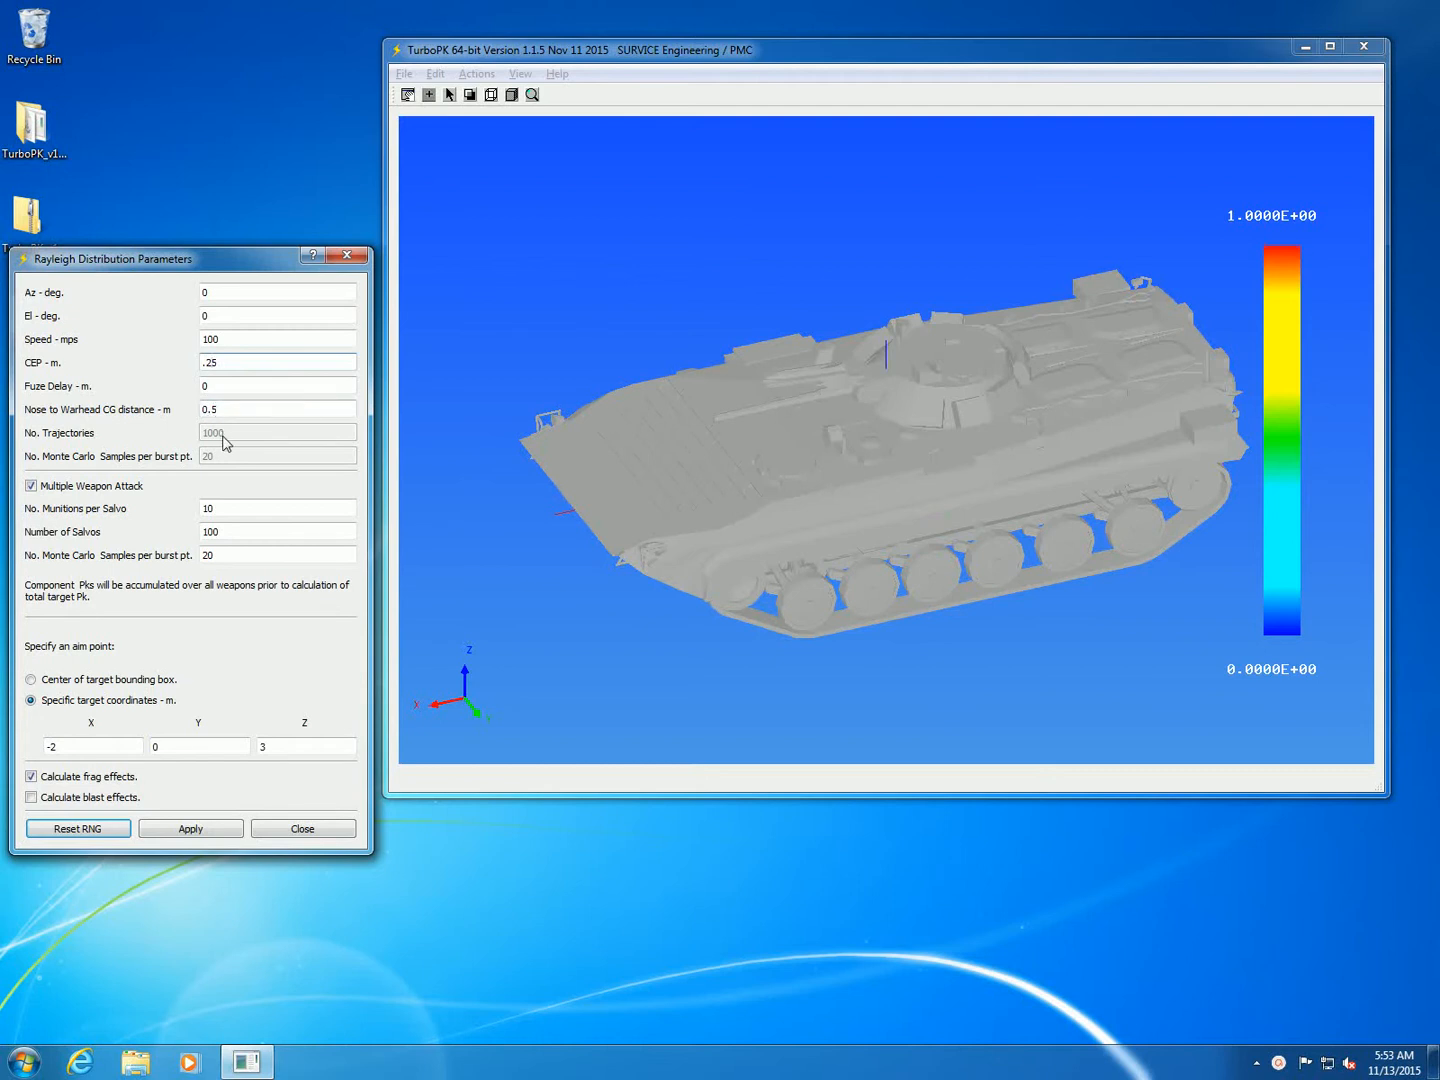
left_click(31, 486)
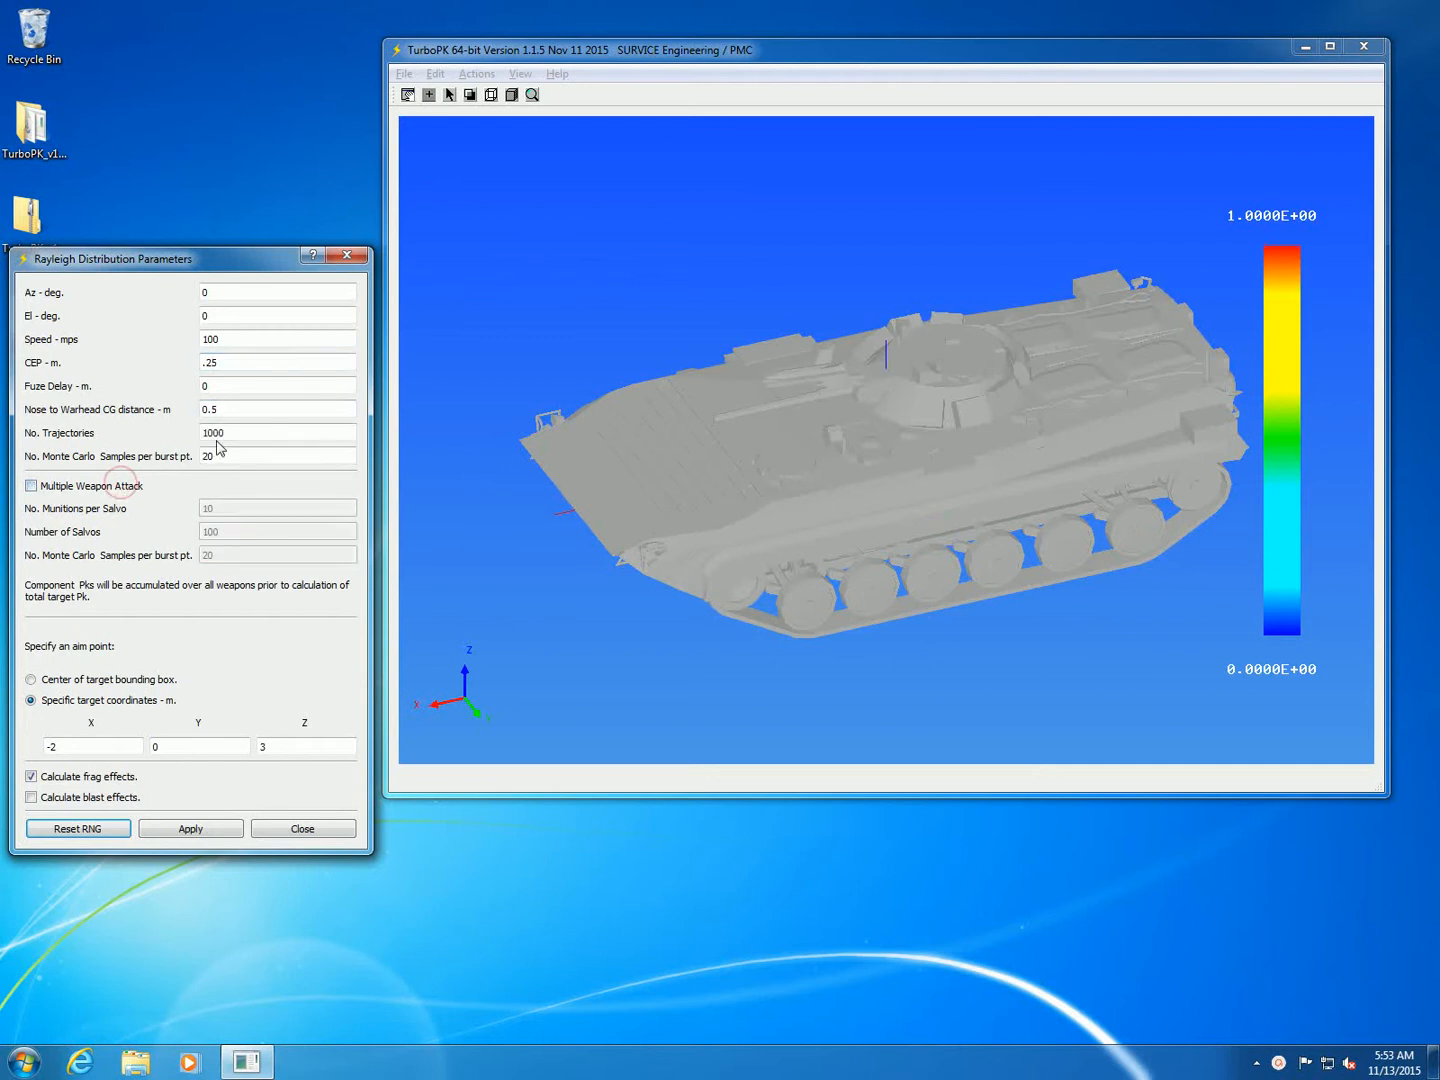
left_click(278, 456)
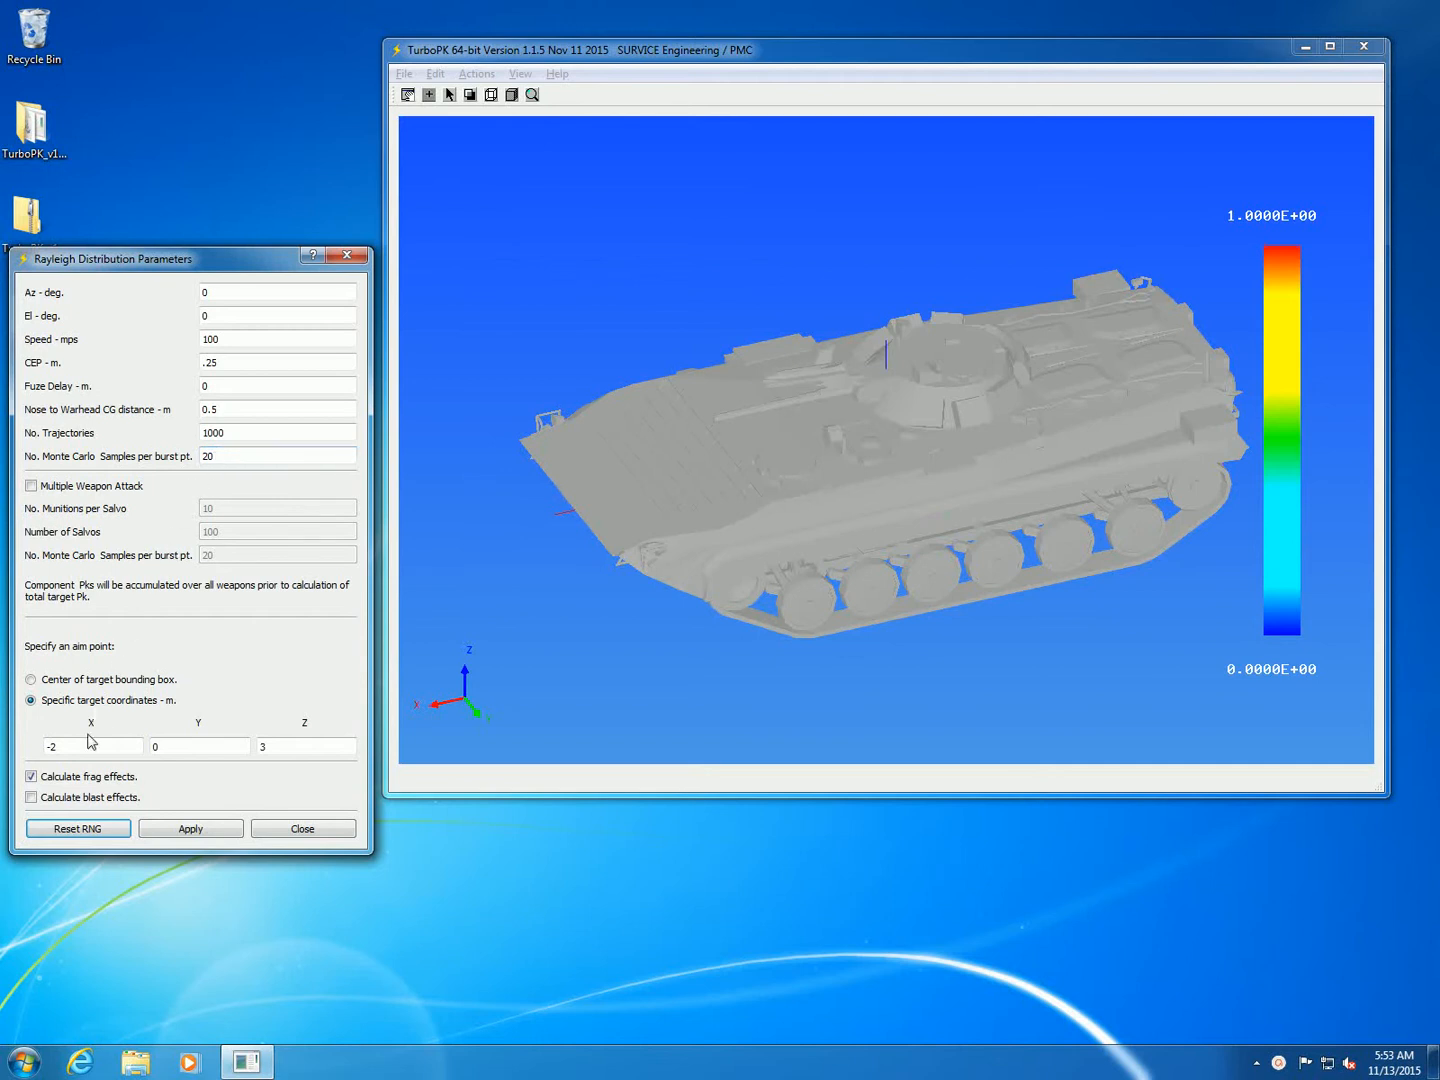
left_click(31, 679)
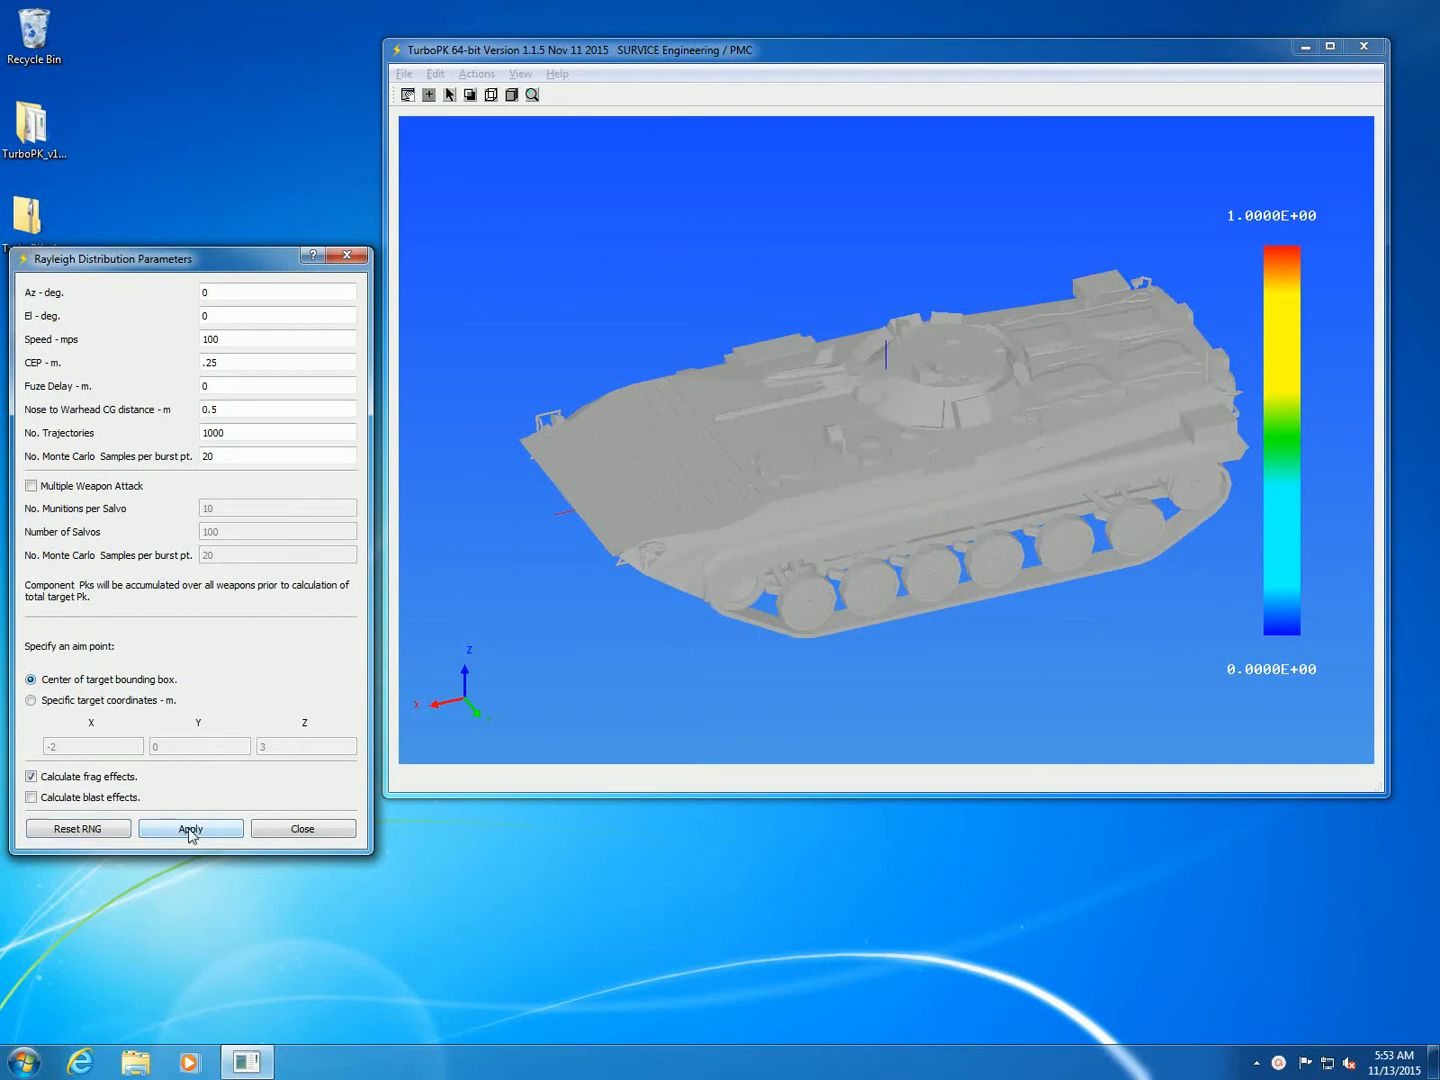
Step: Apply the single-weapon run and orbit to see blue burst points on the vehicle's front
left_click(190, 828)
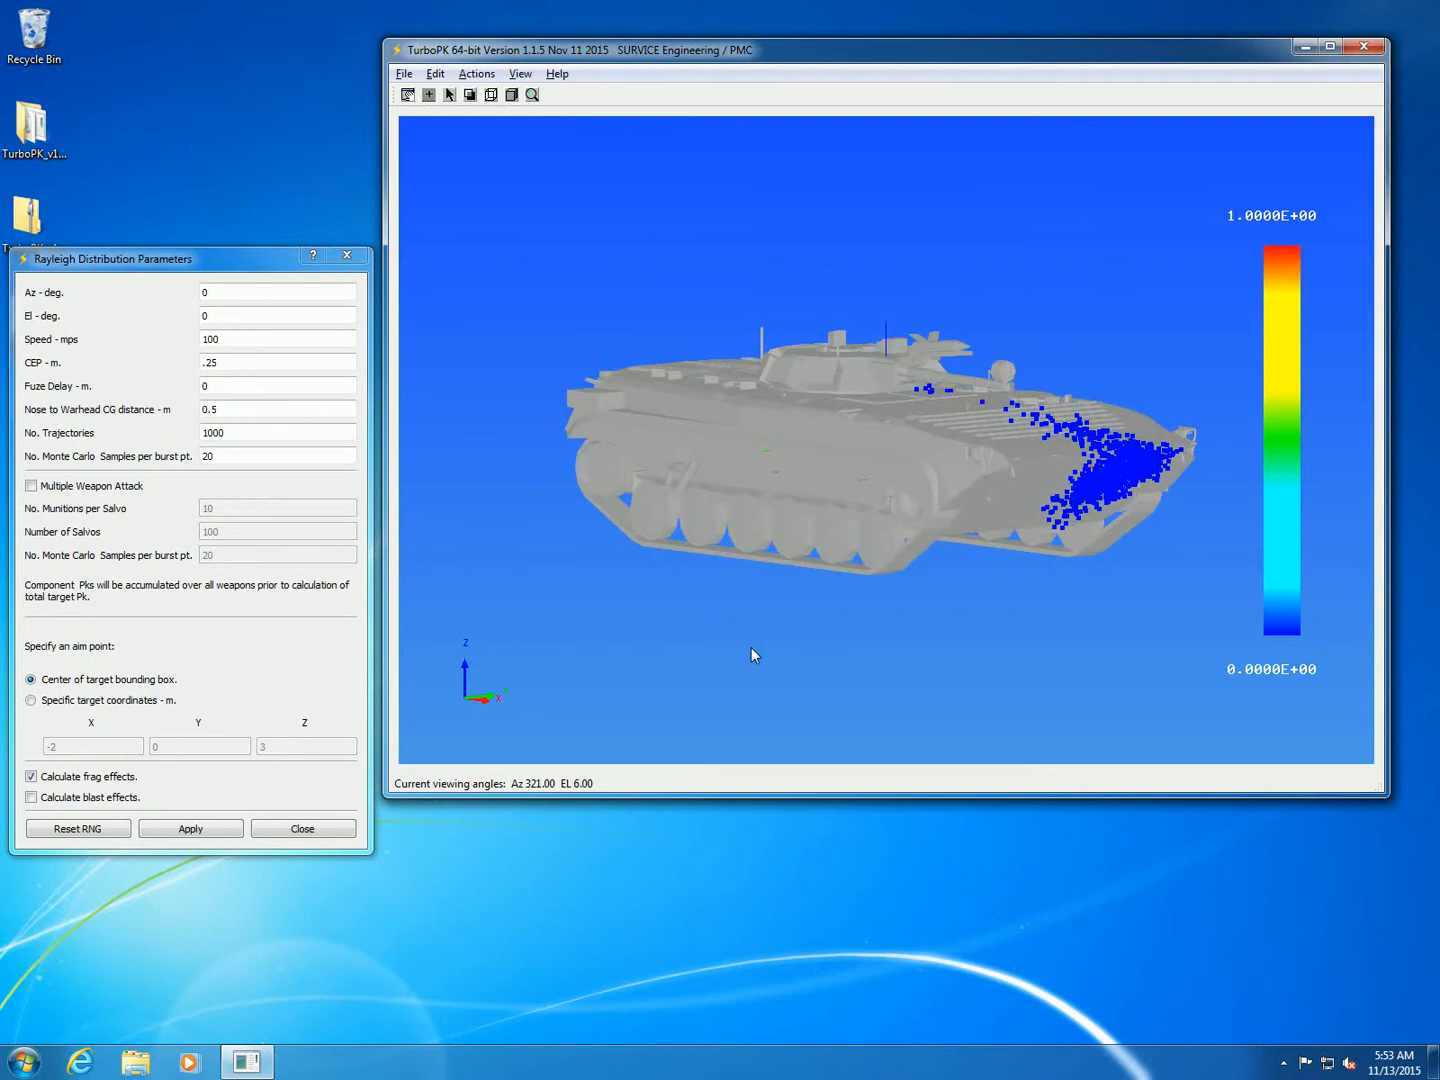
left_click_drag(753, 655, 605, 689)
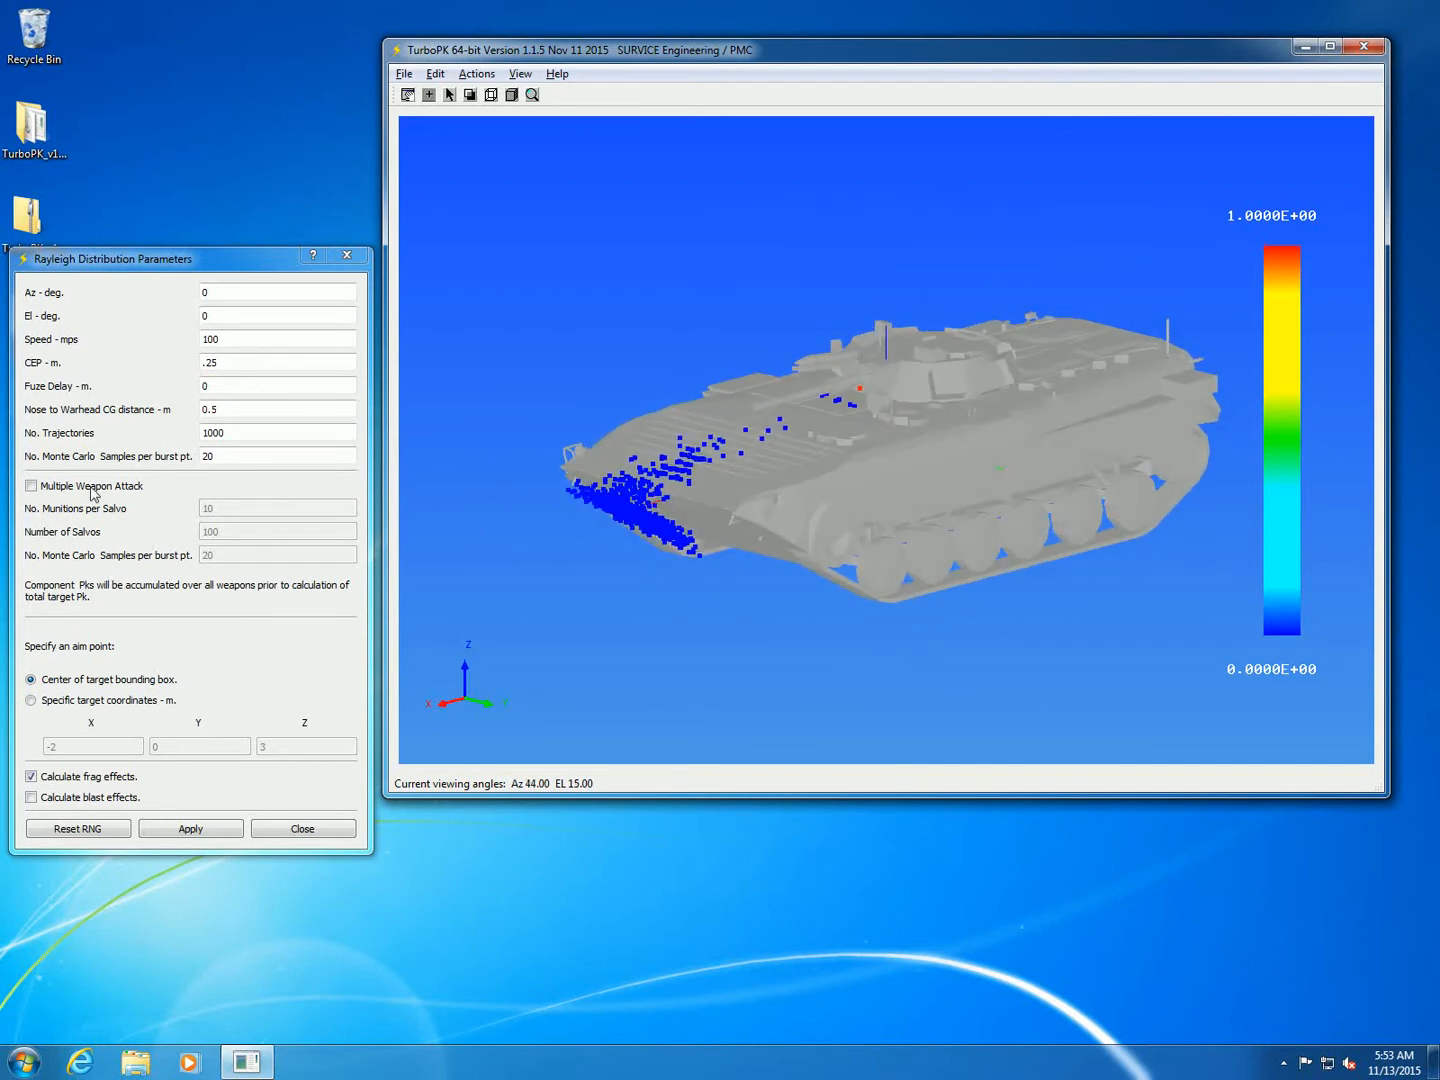
mouse_move(185, 346)
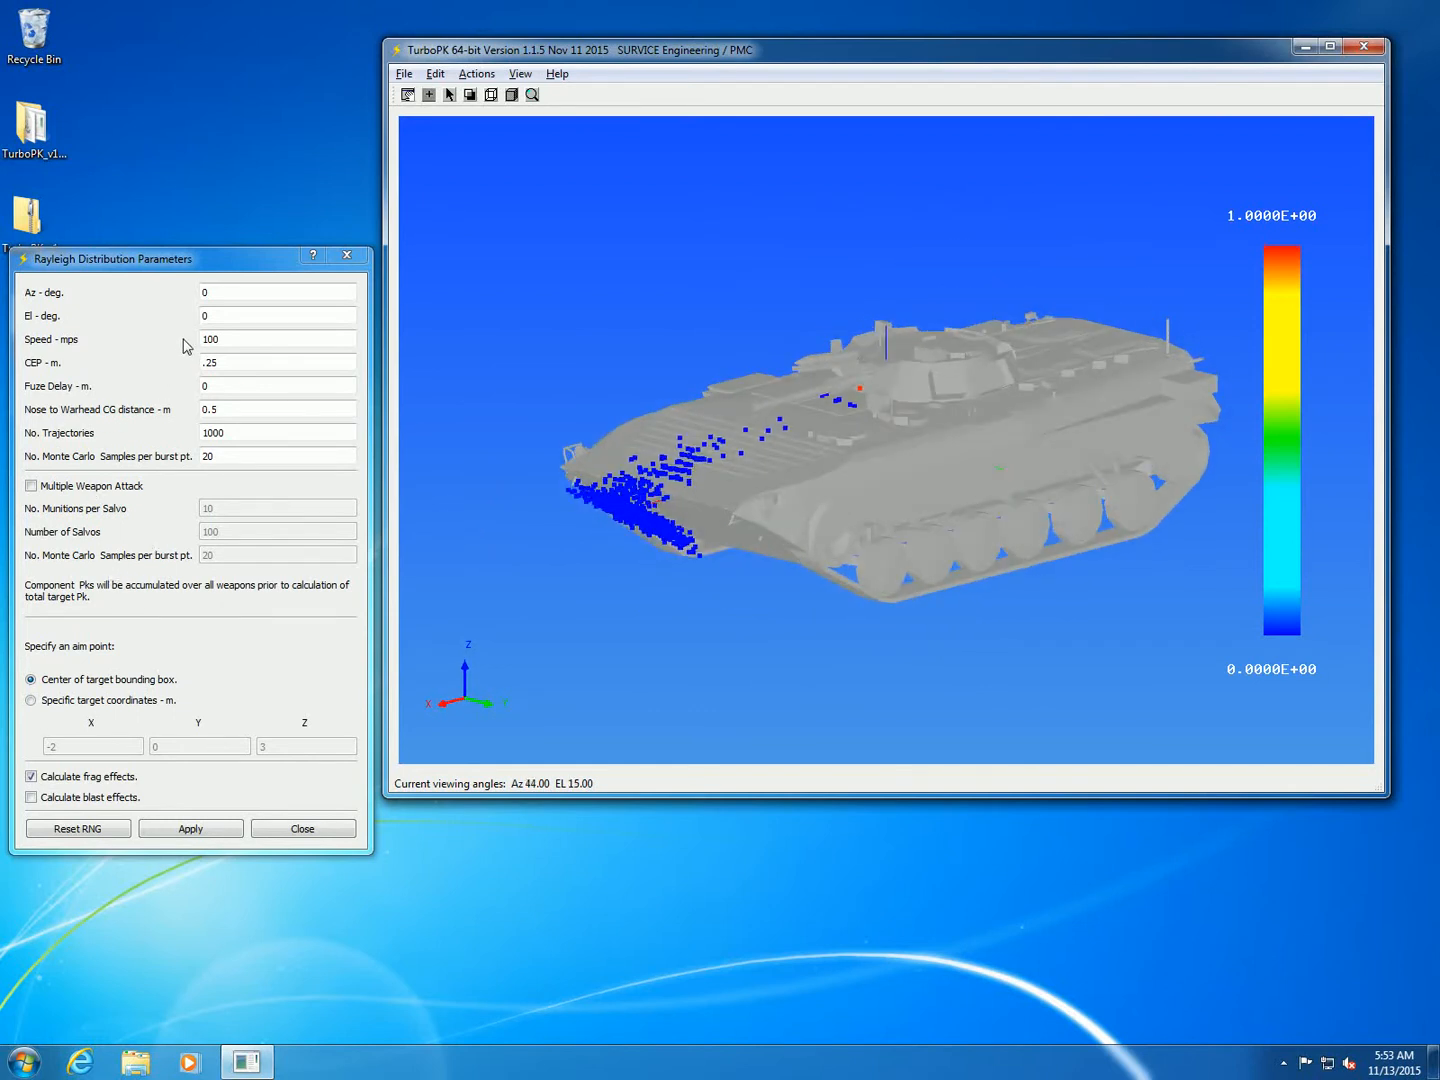
Step: Change elevation to 70° and CEP to 0.75 m, then apply the run
left_click(277, 315)
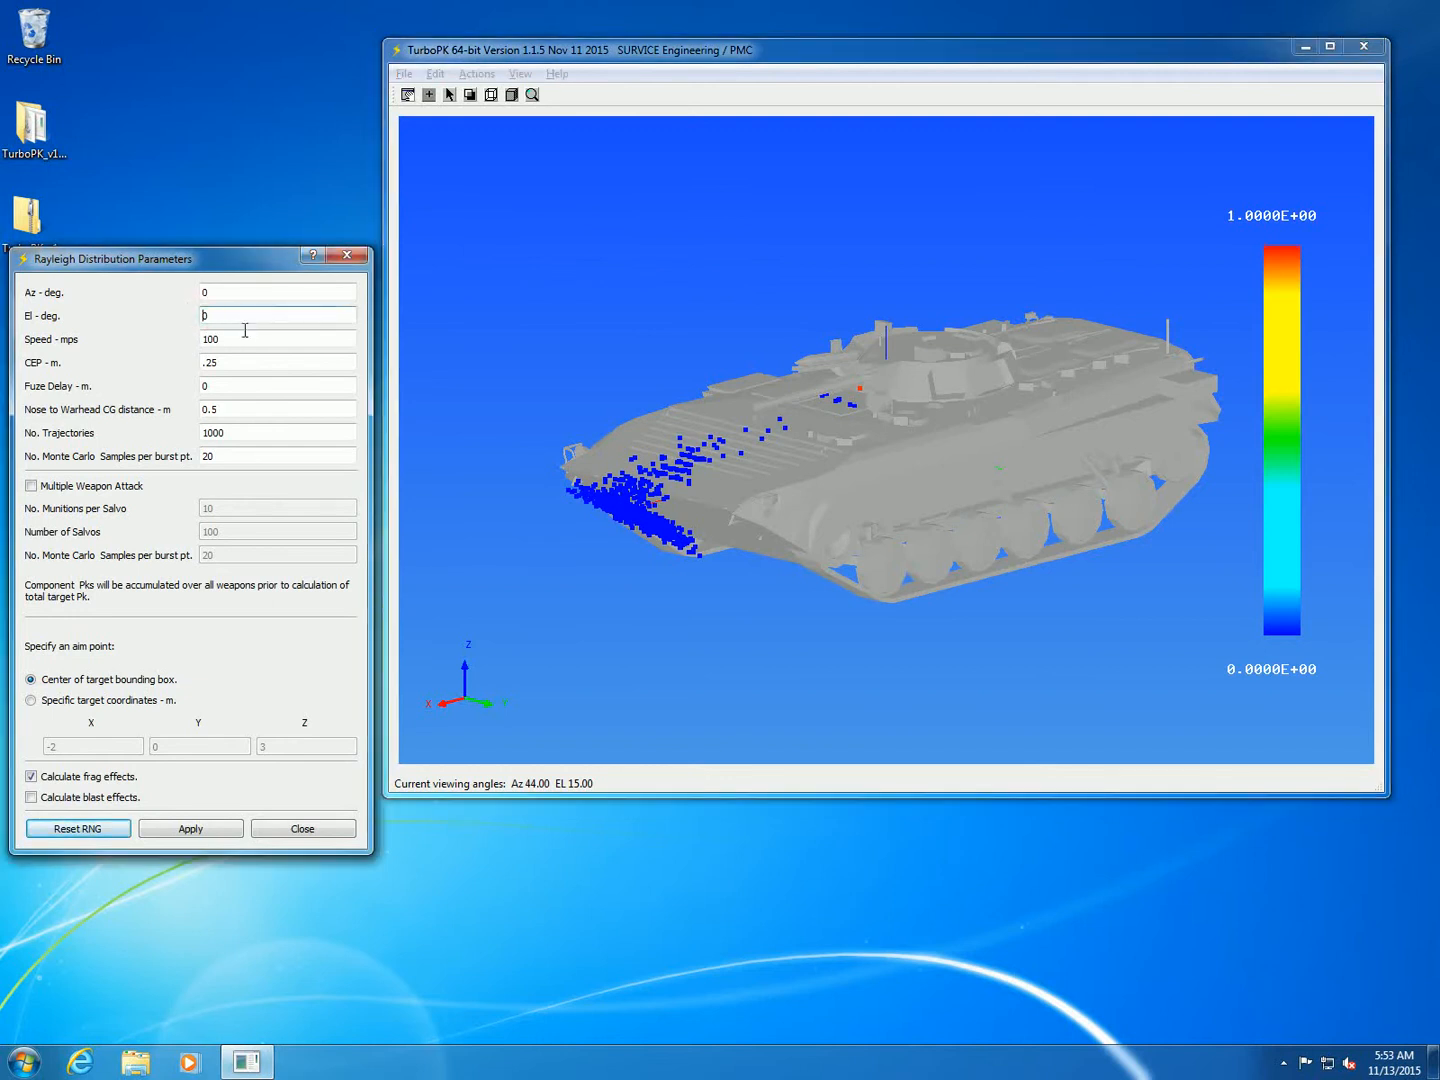
type("70")
left_click(277, 362)
type(".75")
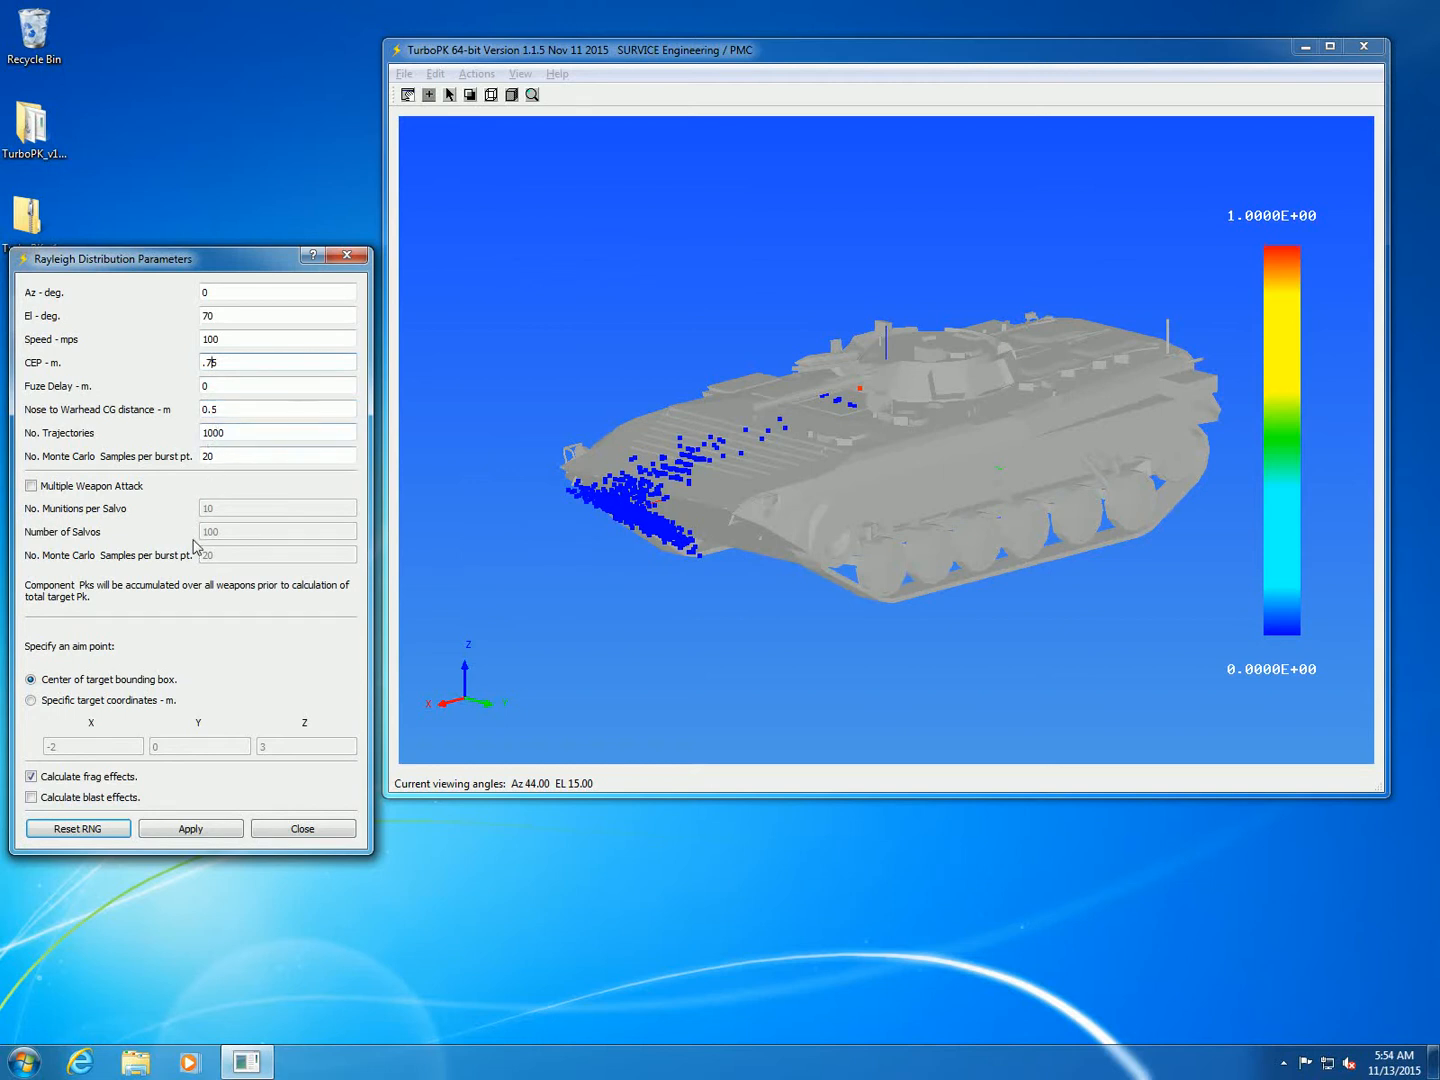
mouse_move(112, 680)
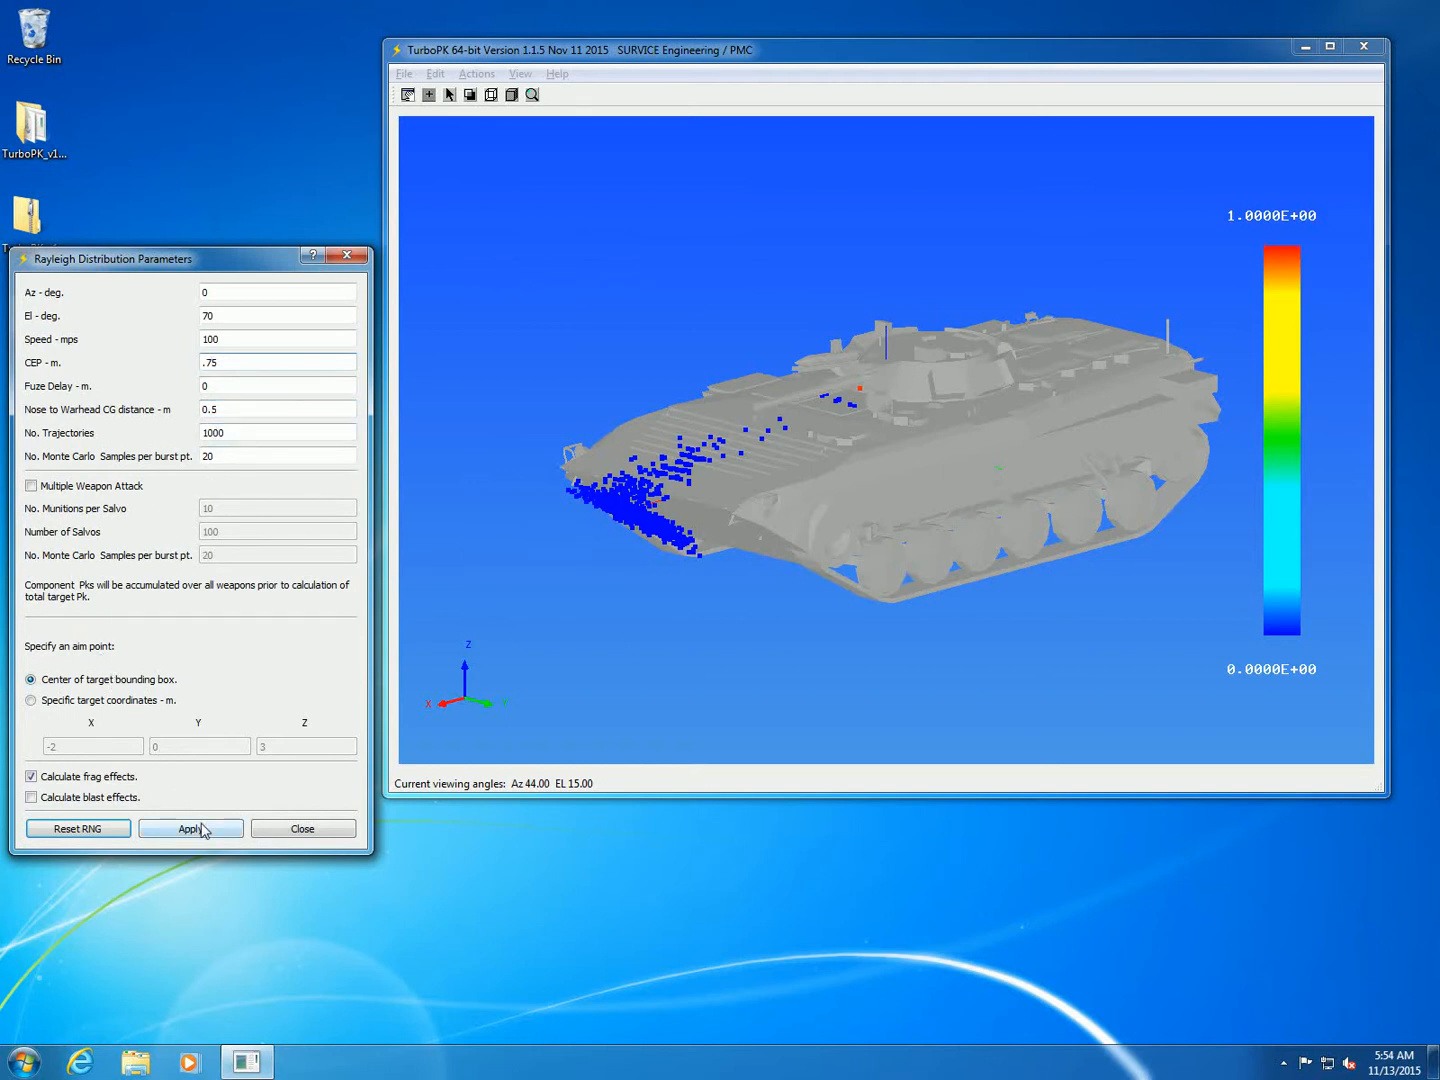
left_click(190, 828)
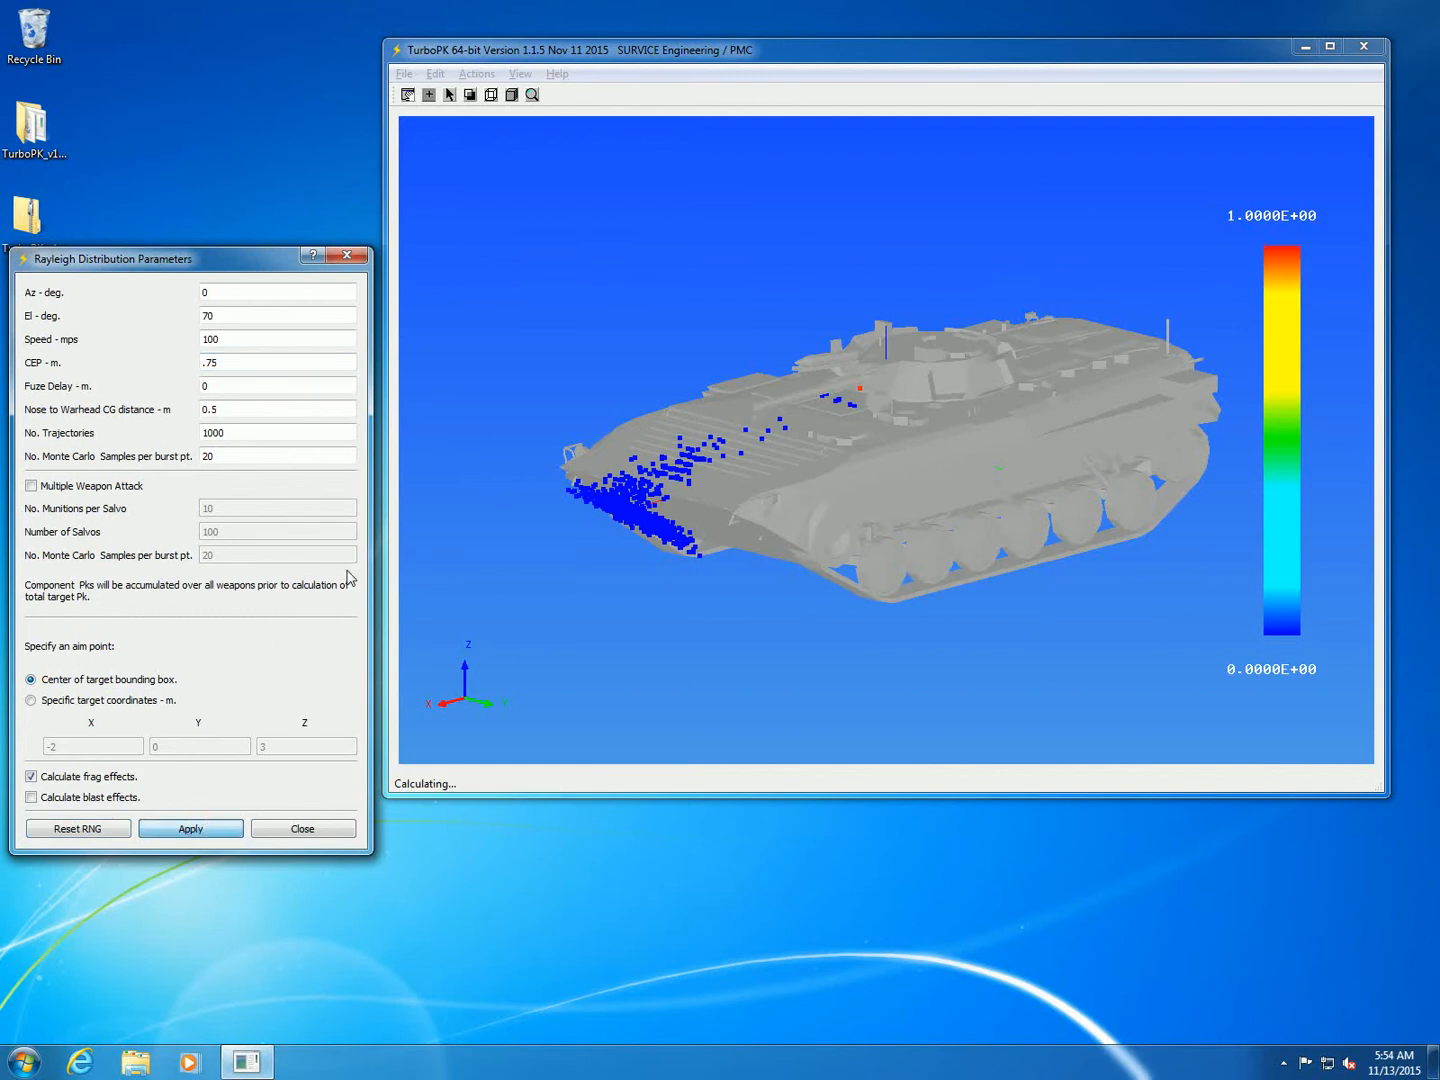
mouse_move(313, 578)
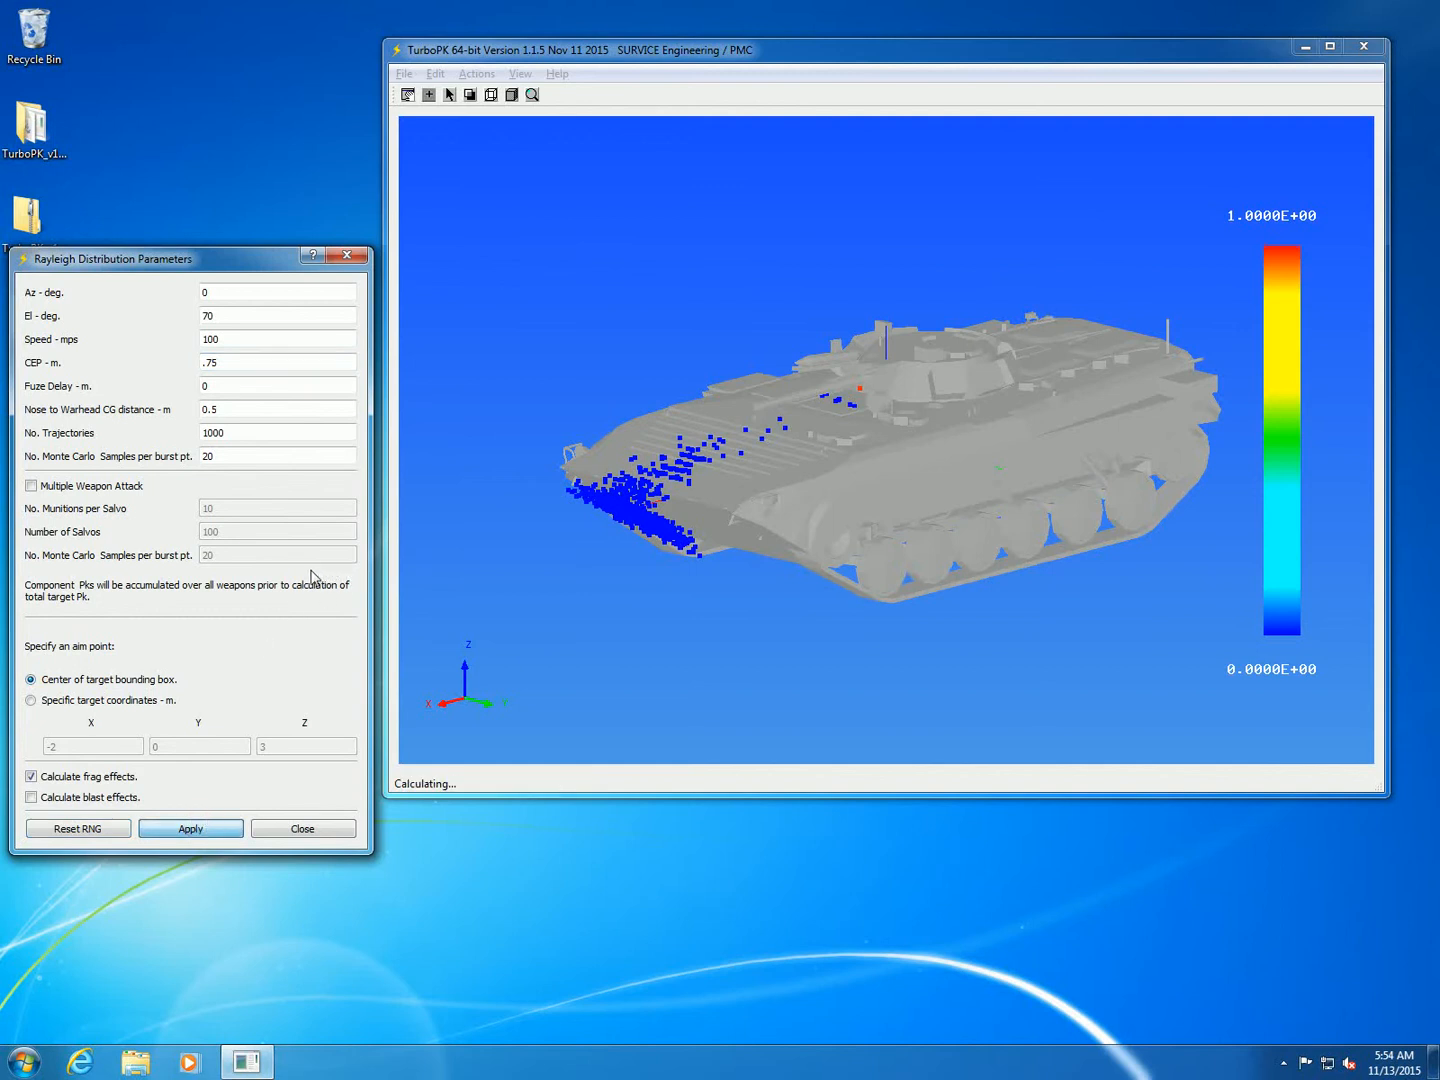
Step: Orbit side, rear and top to review 980 burst points averaging Pk 0.131
left_click(190, 828)
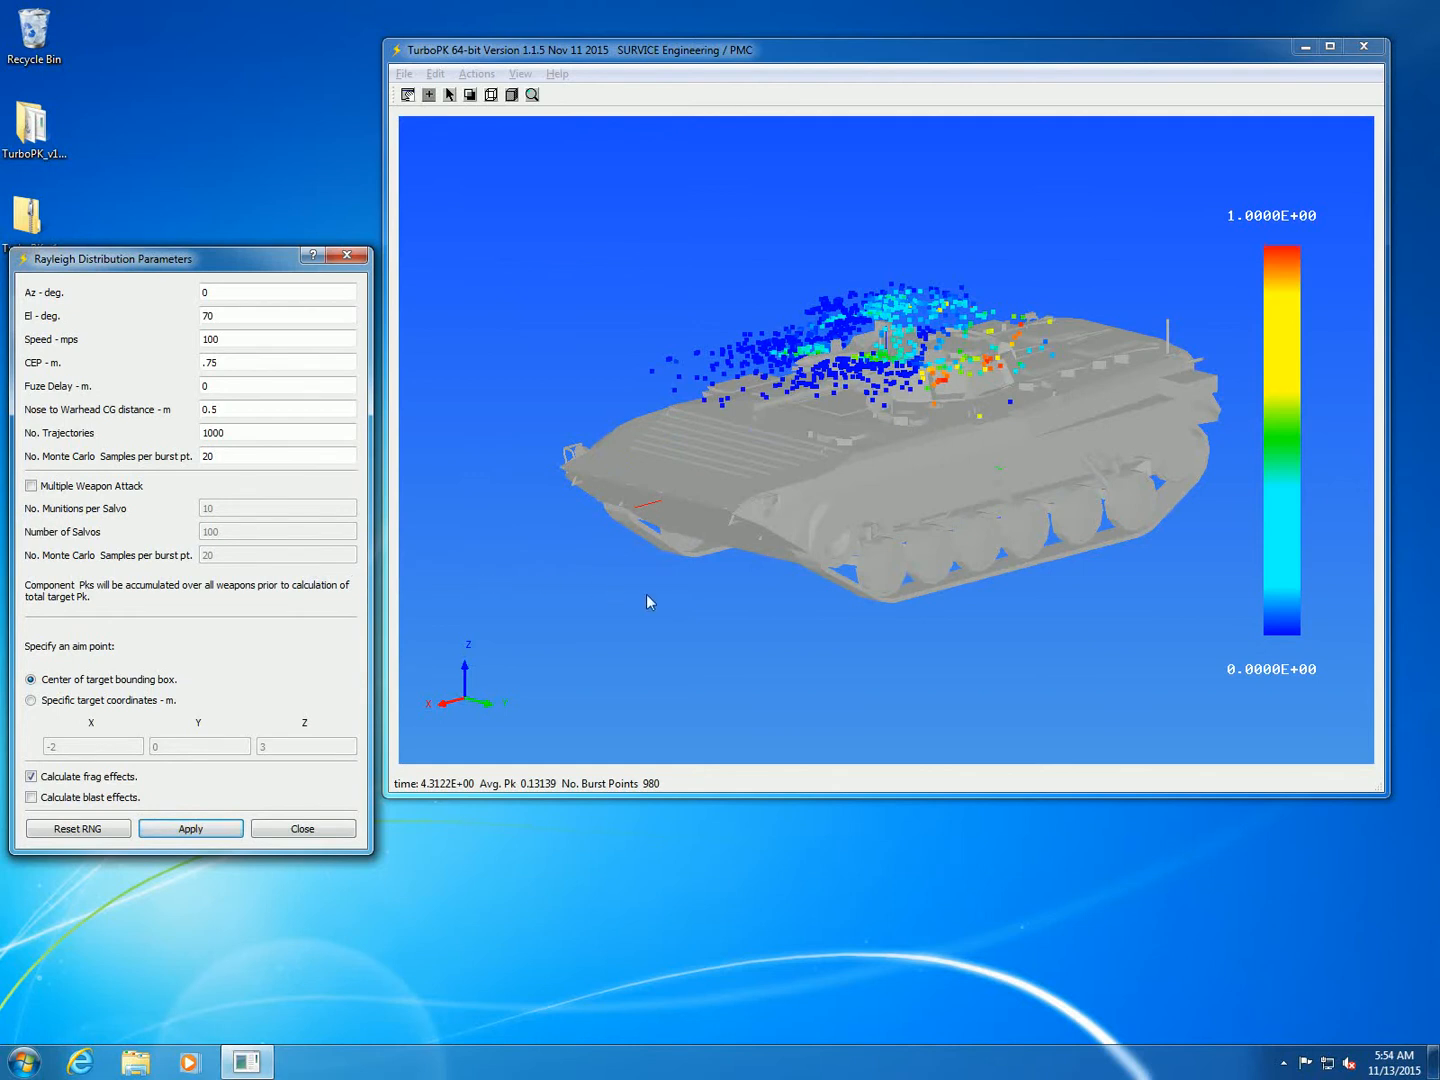
mouse_move(521, 734)
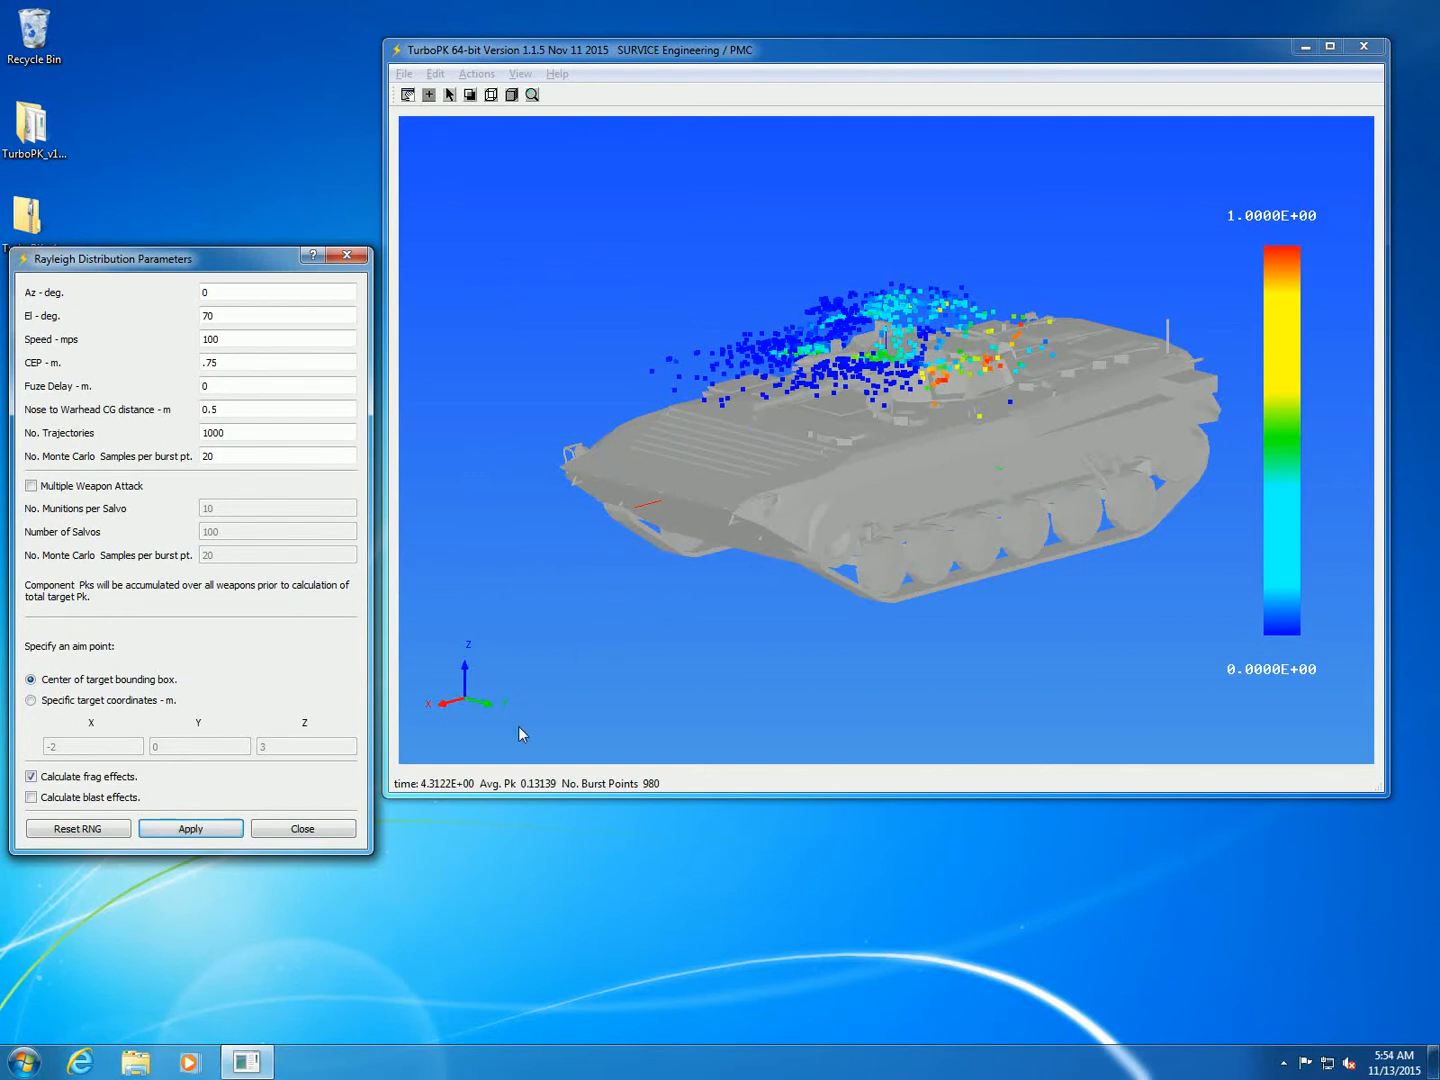
mouse_move(595, 638)
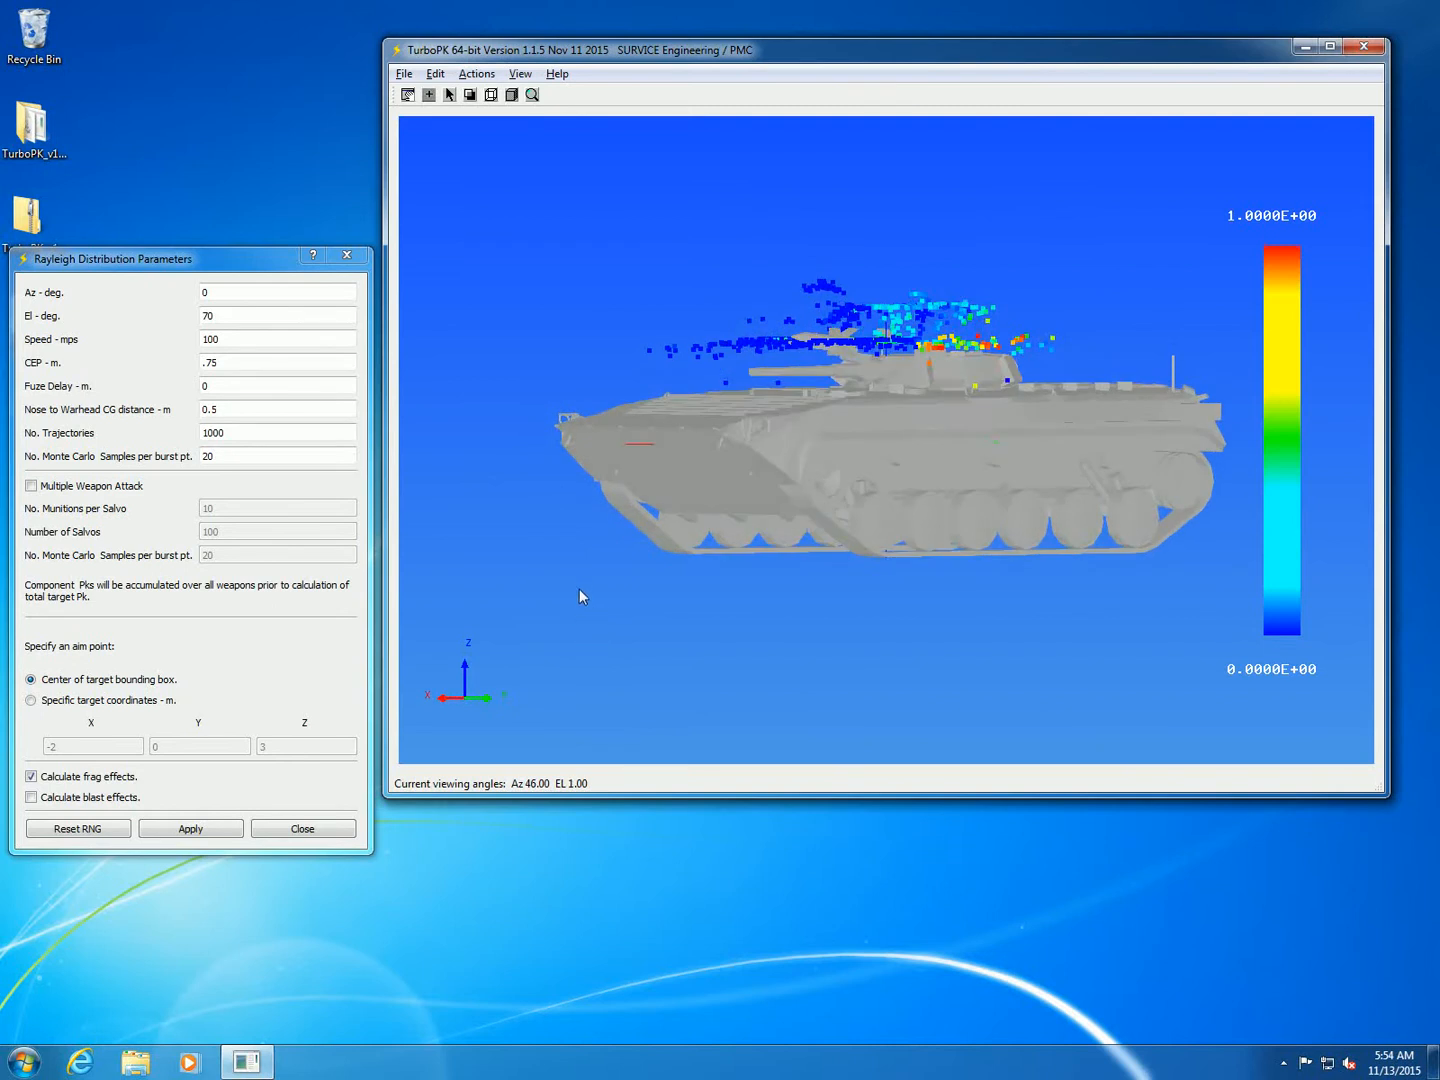
left_click_drag(583, 596, 785, 656)
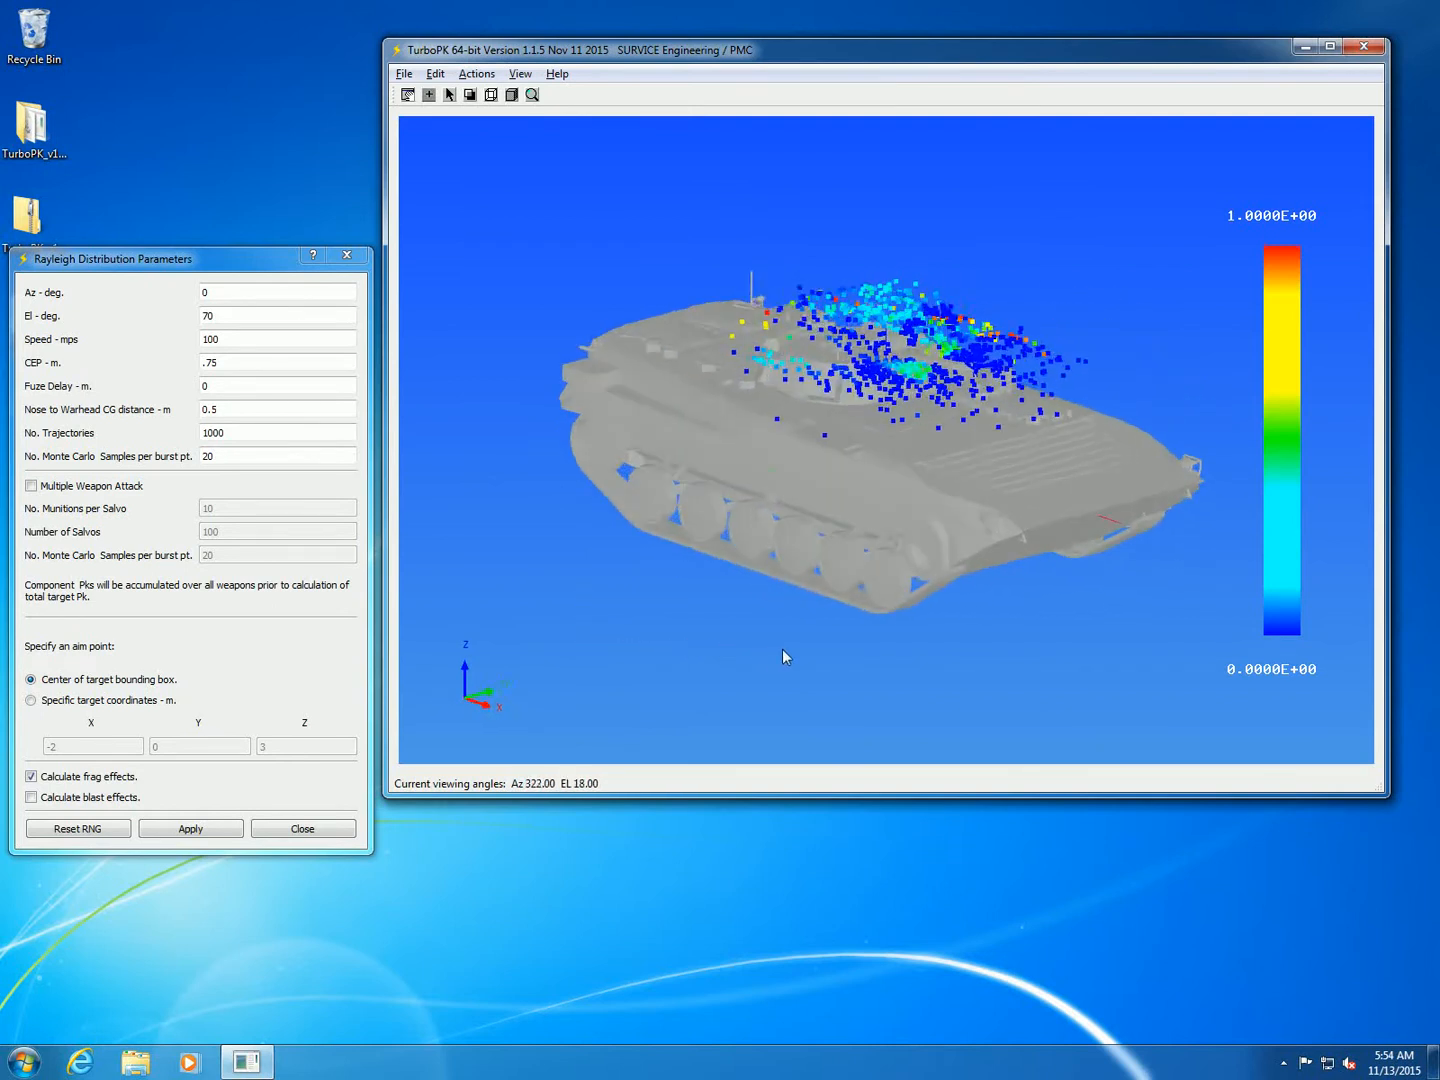
left_click_drag(785, 657, 805, 641)
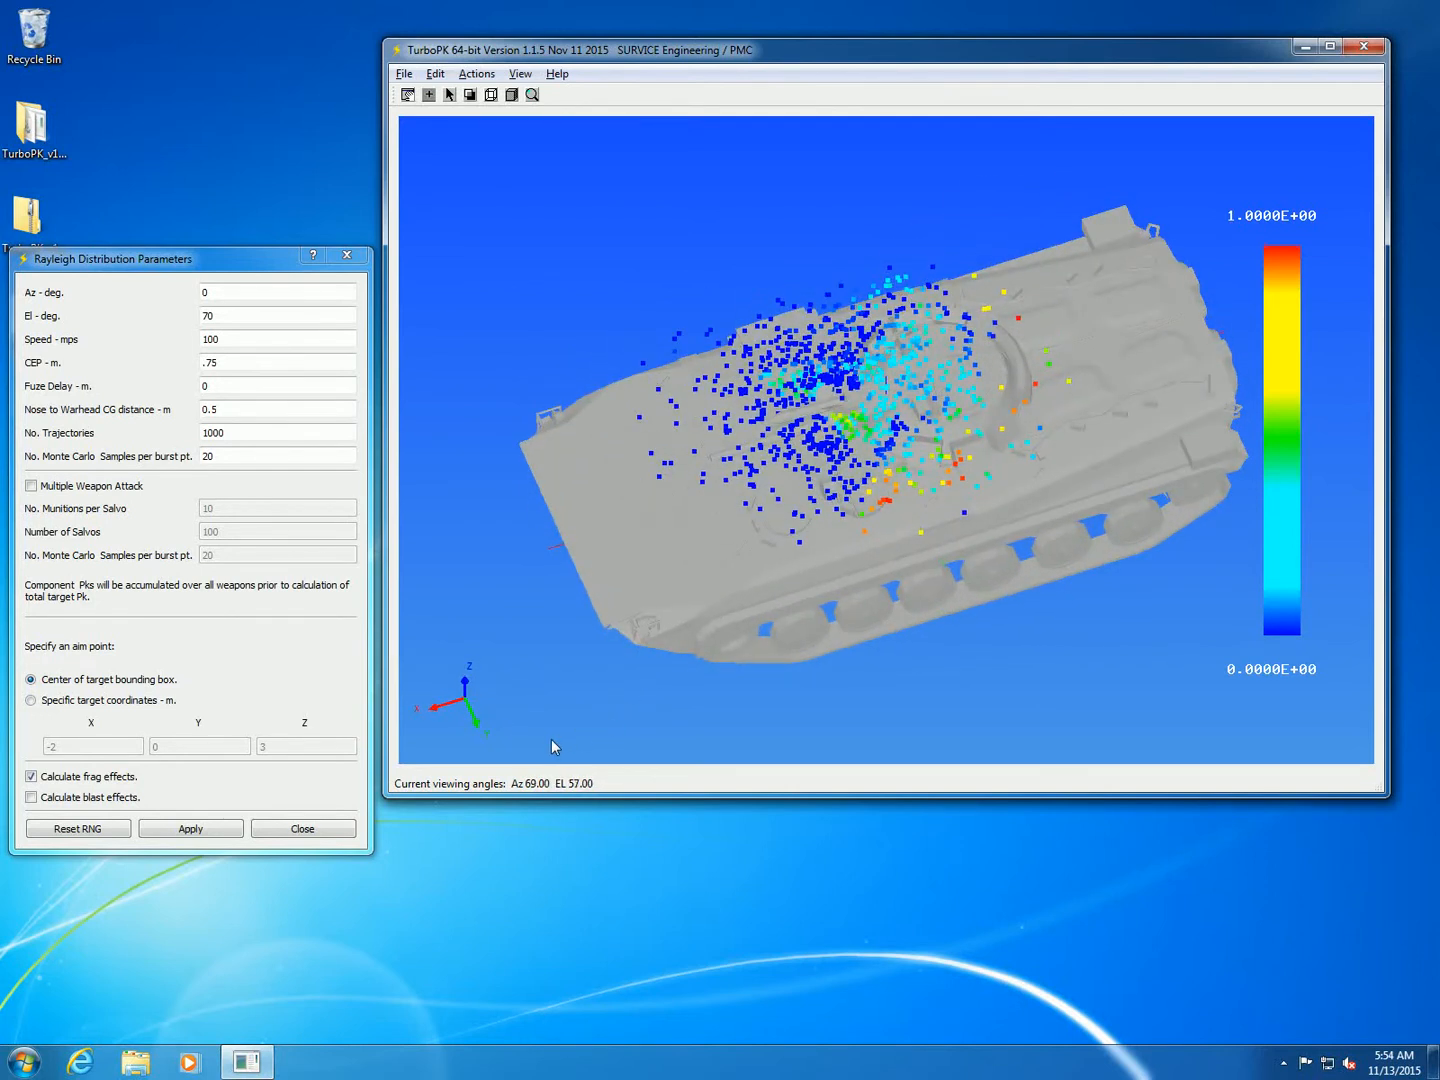
left_click_drag(555, 745, 568, 765)
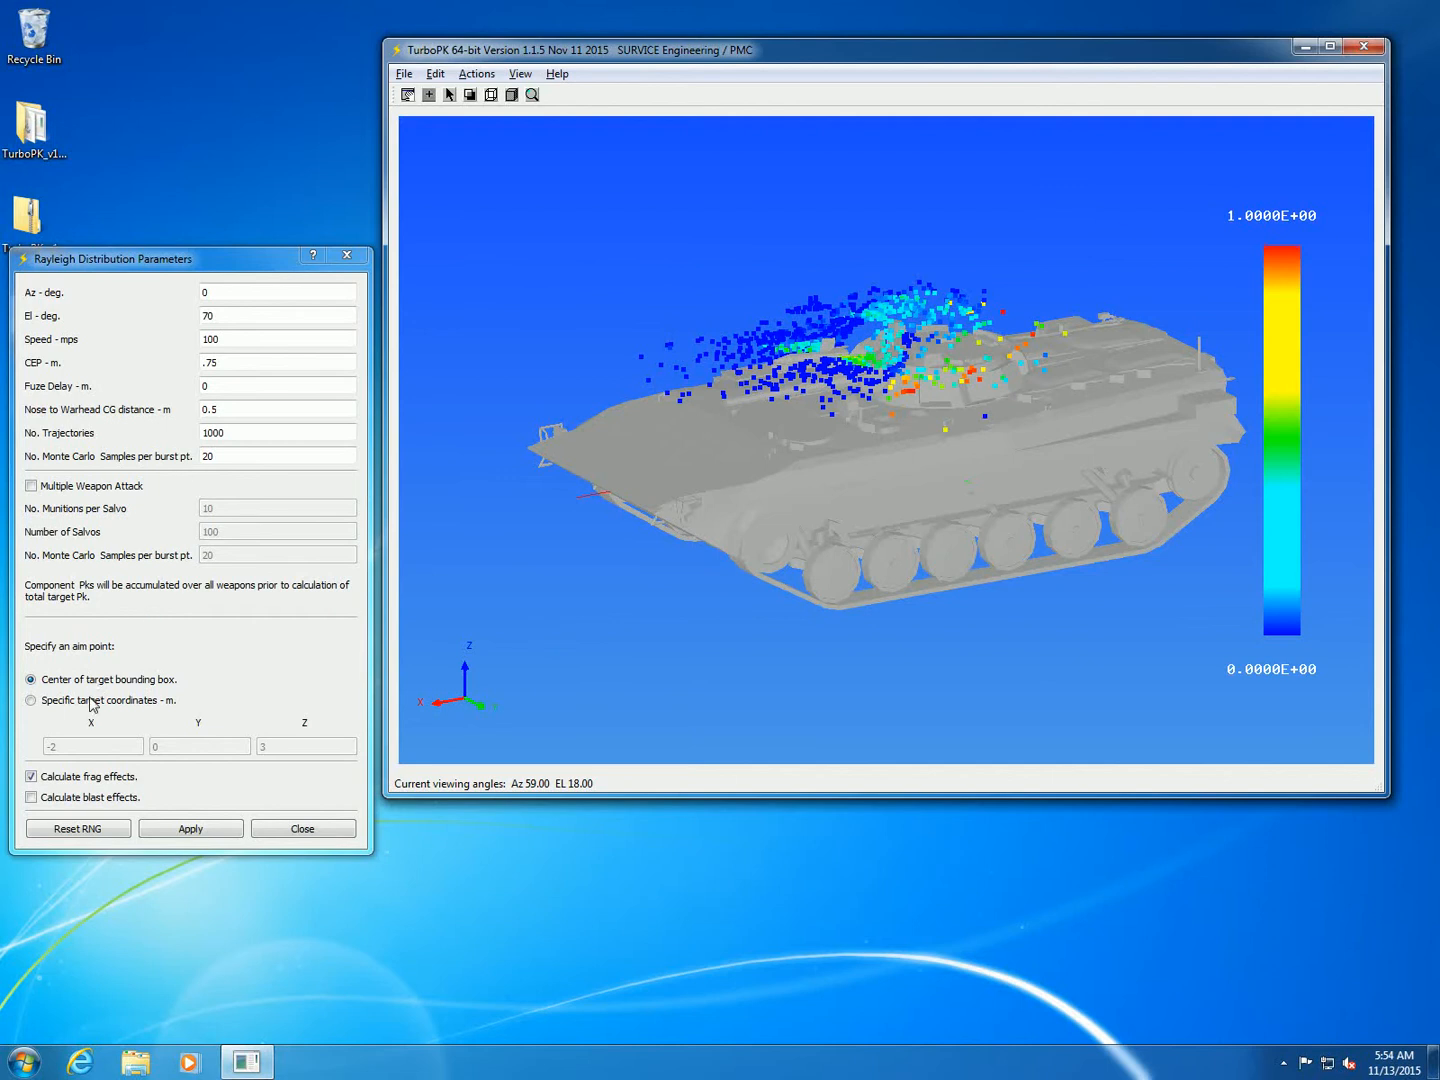
Step: Aim at specific coordinates X 0, Y 0, Z 3 and rerun, averaging Pk 0.286
left_click(31, 700)
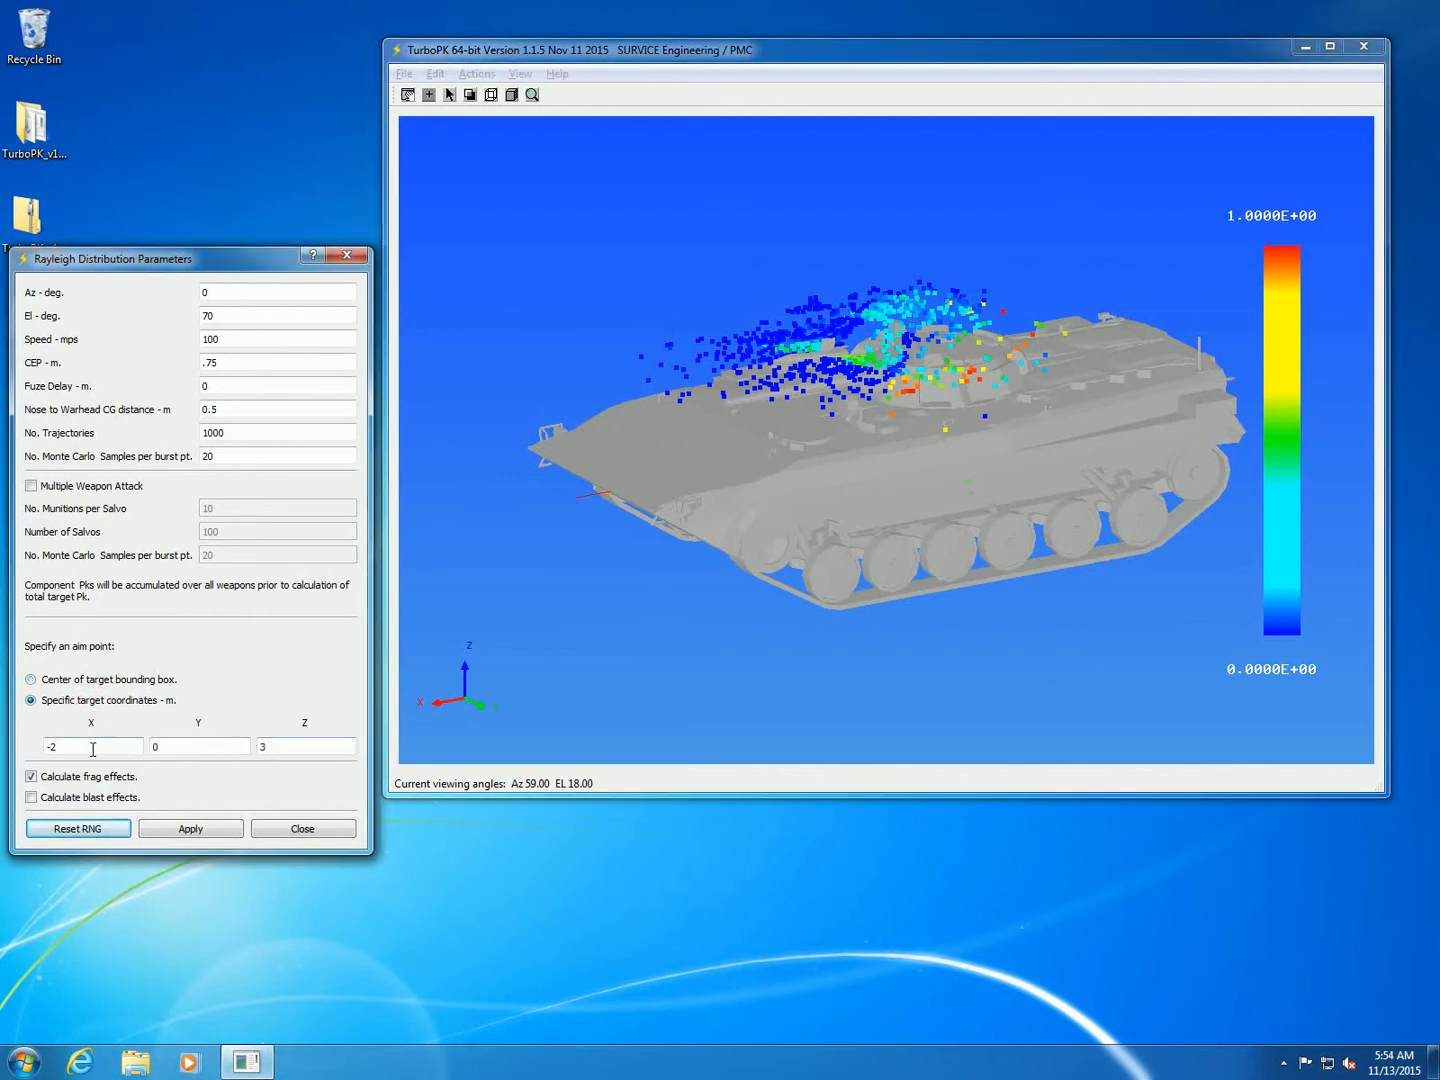
double_click(93, 747)
type("0")
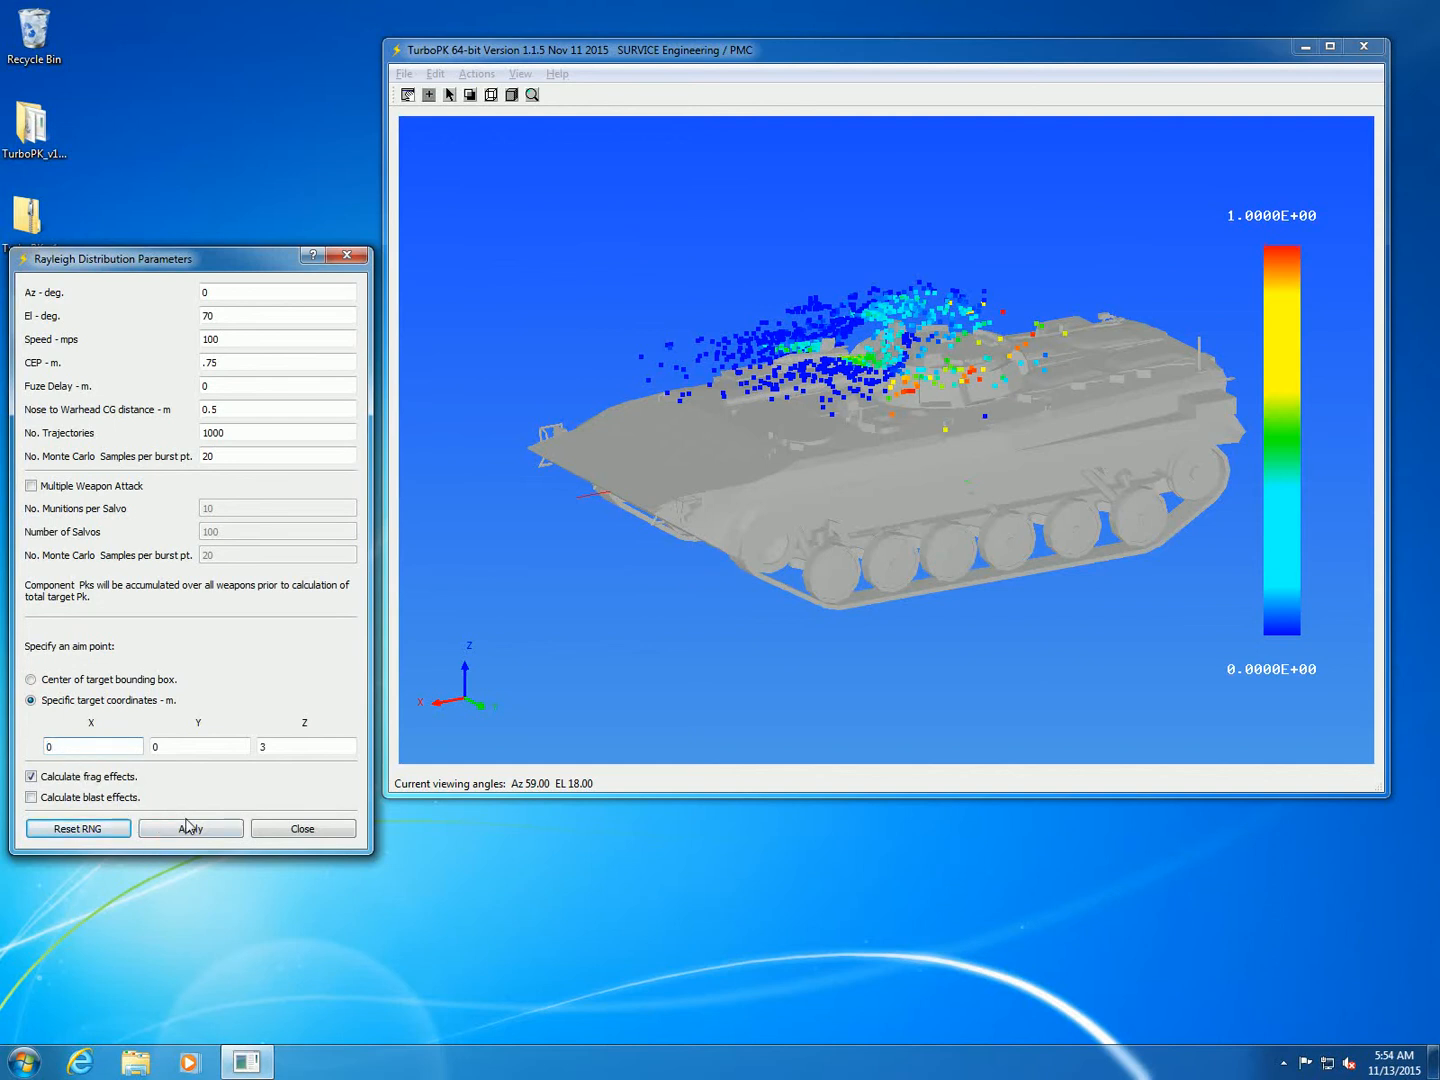
left_click(190, 828)
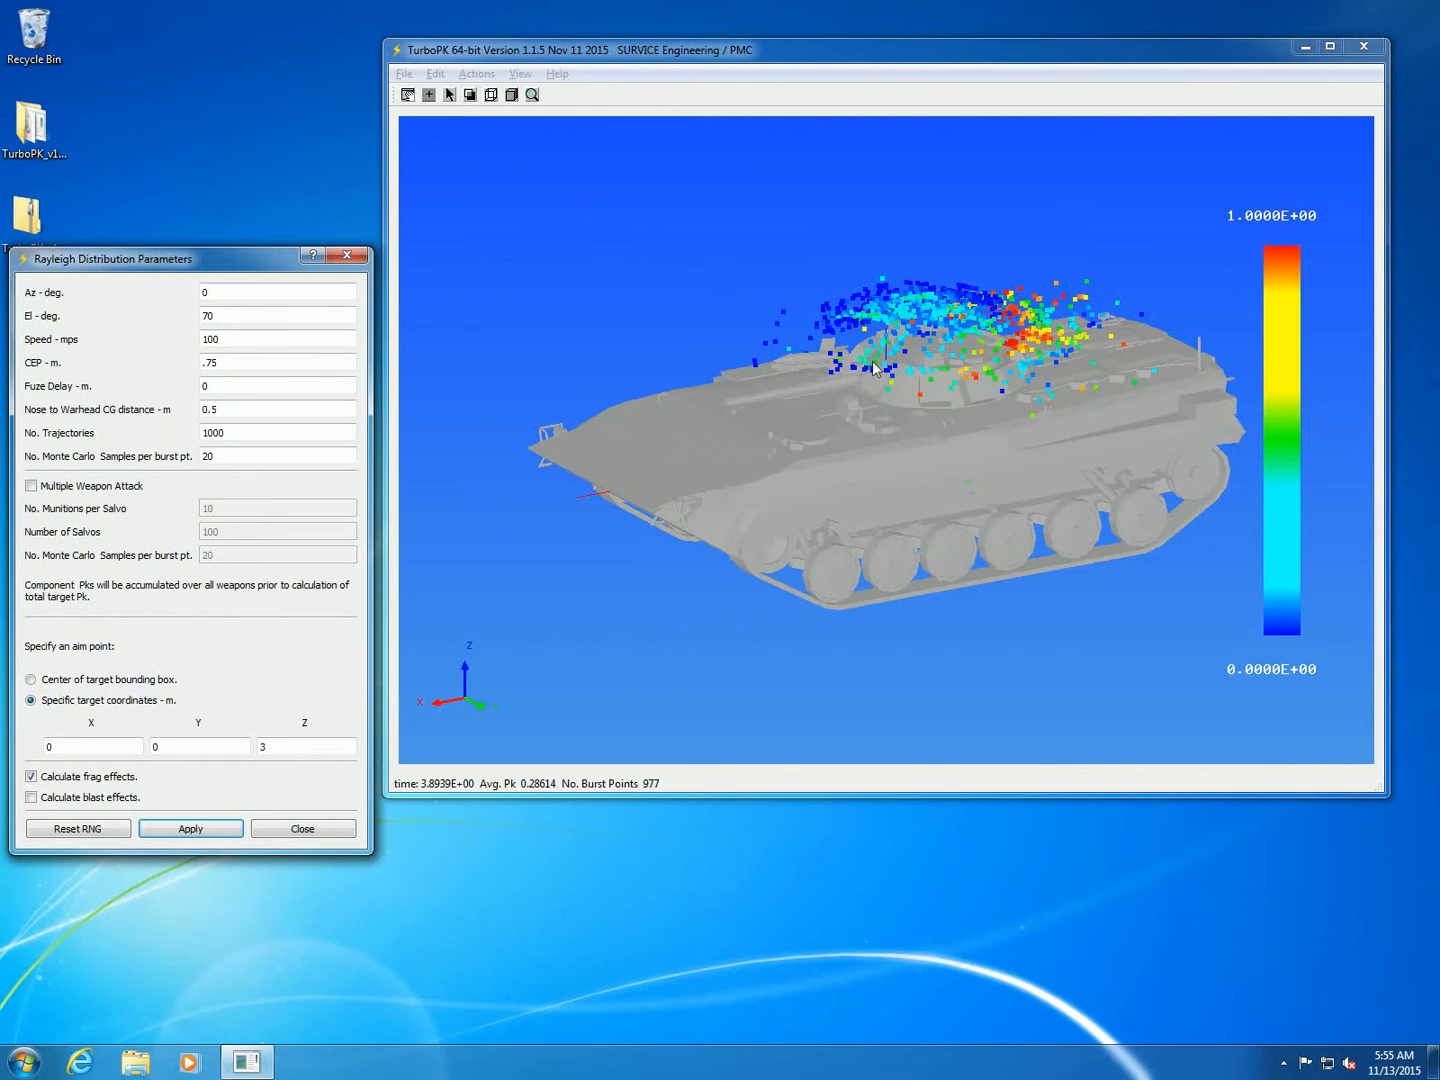
mouse_move(623, 207)
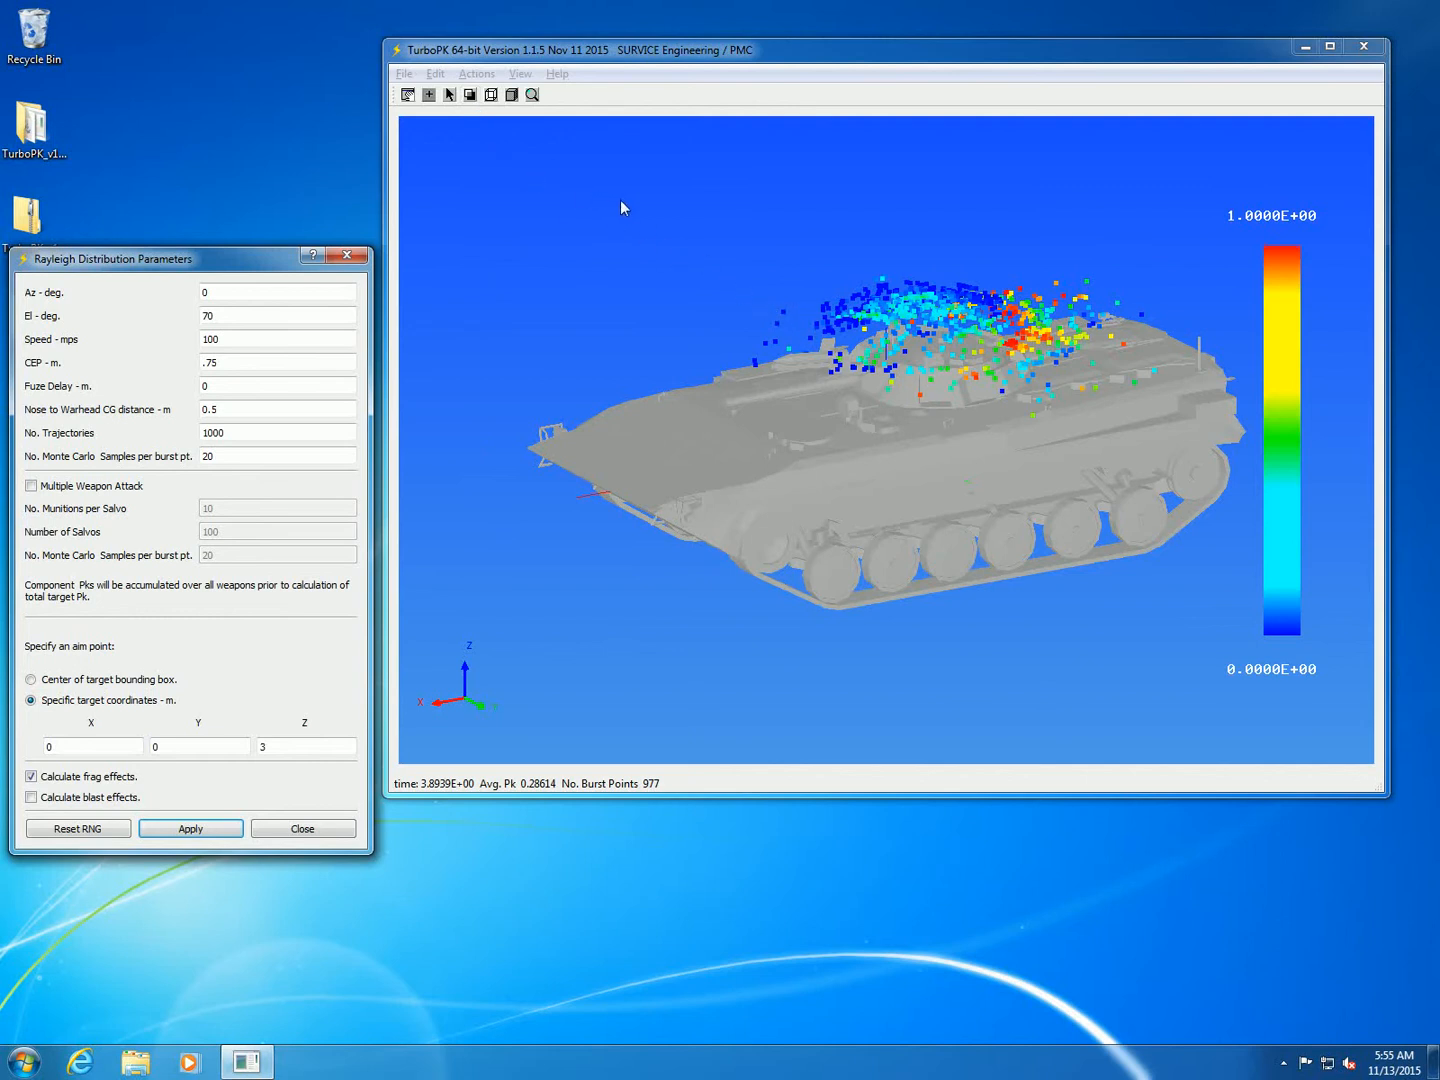
mouse_move(457, 412)
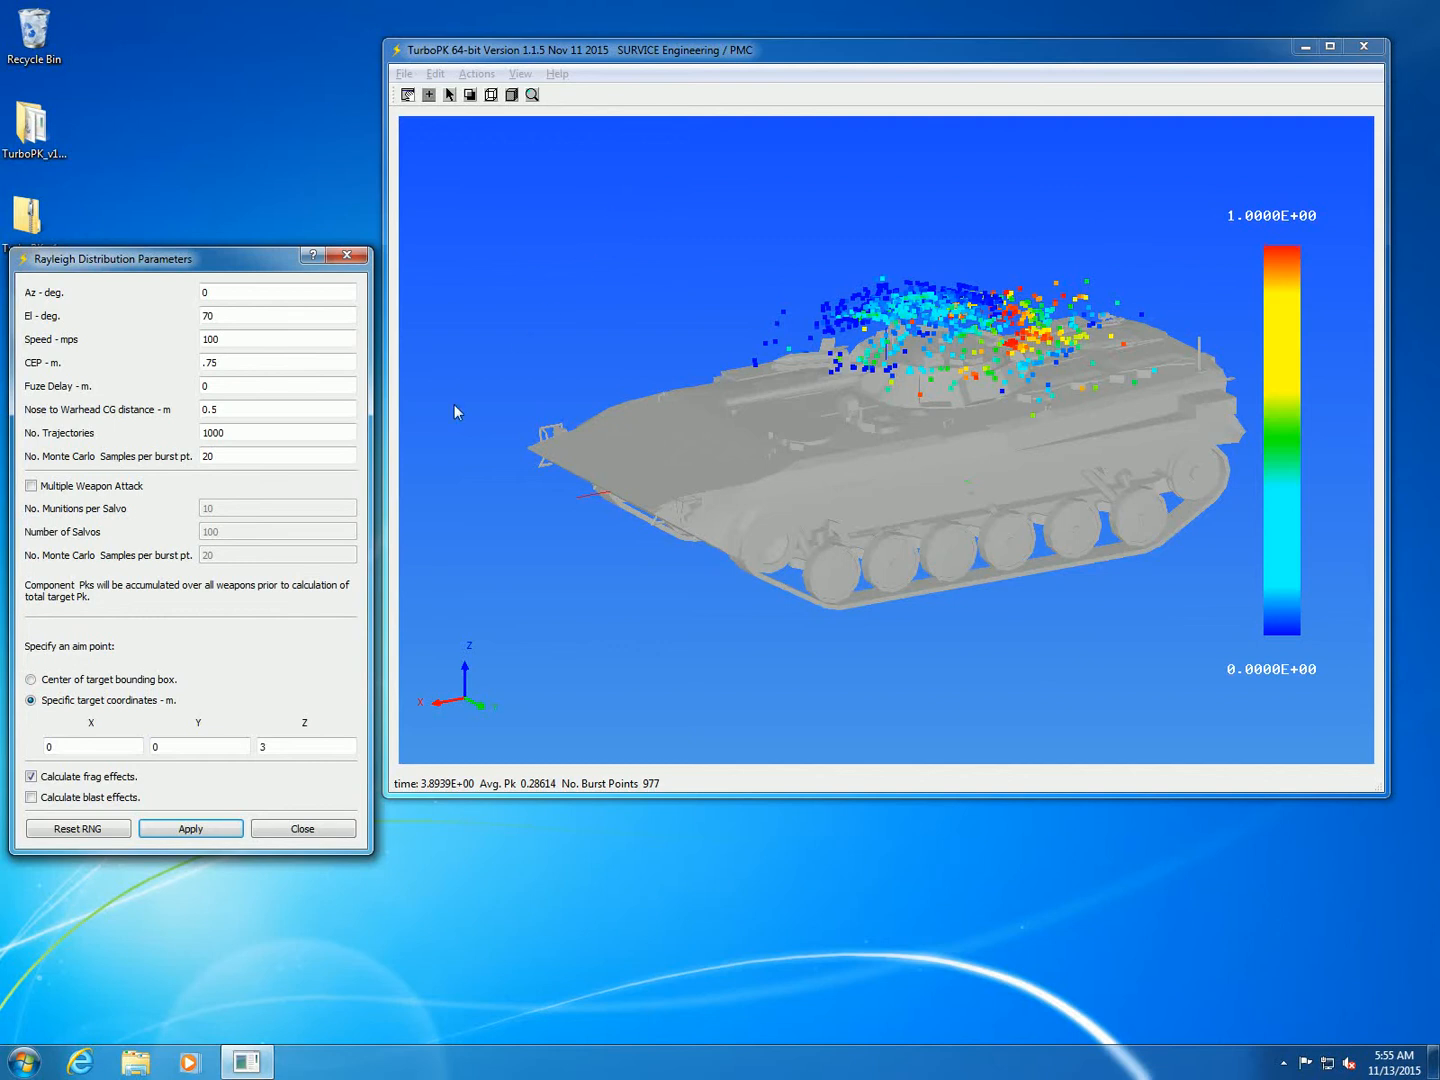
mouse_move(122, 714)
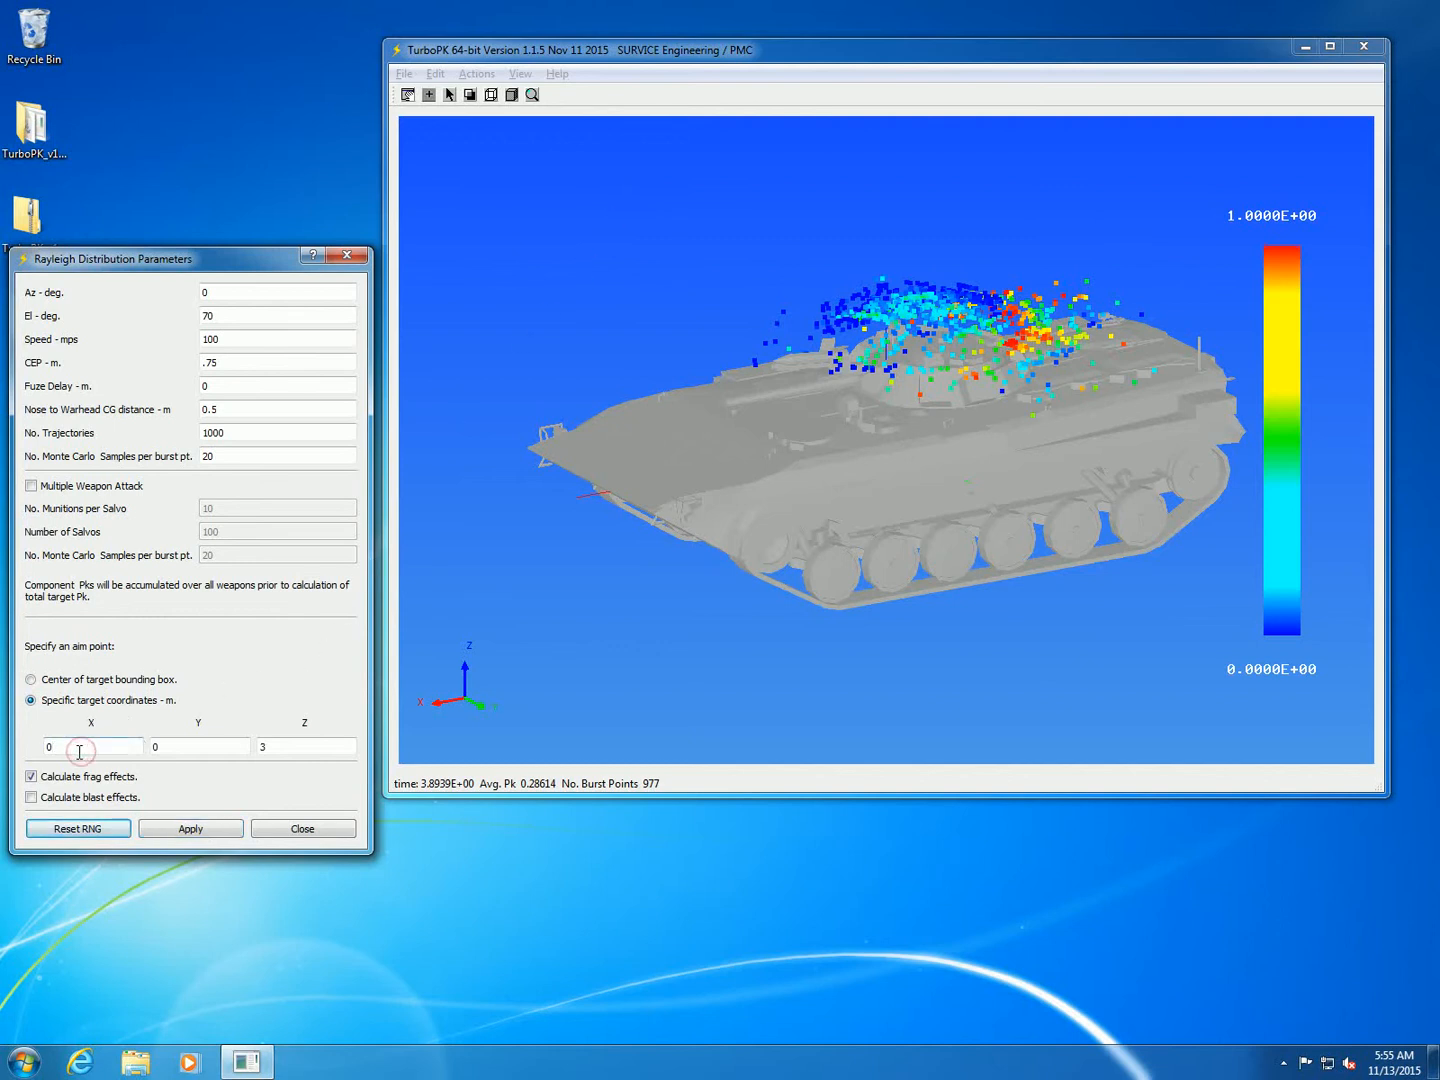
Step: Rerun aimed at X = 2 (Pk 0.045), then at X = -2
type("2")
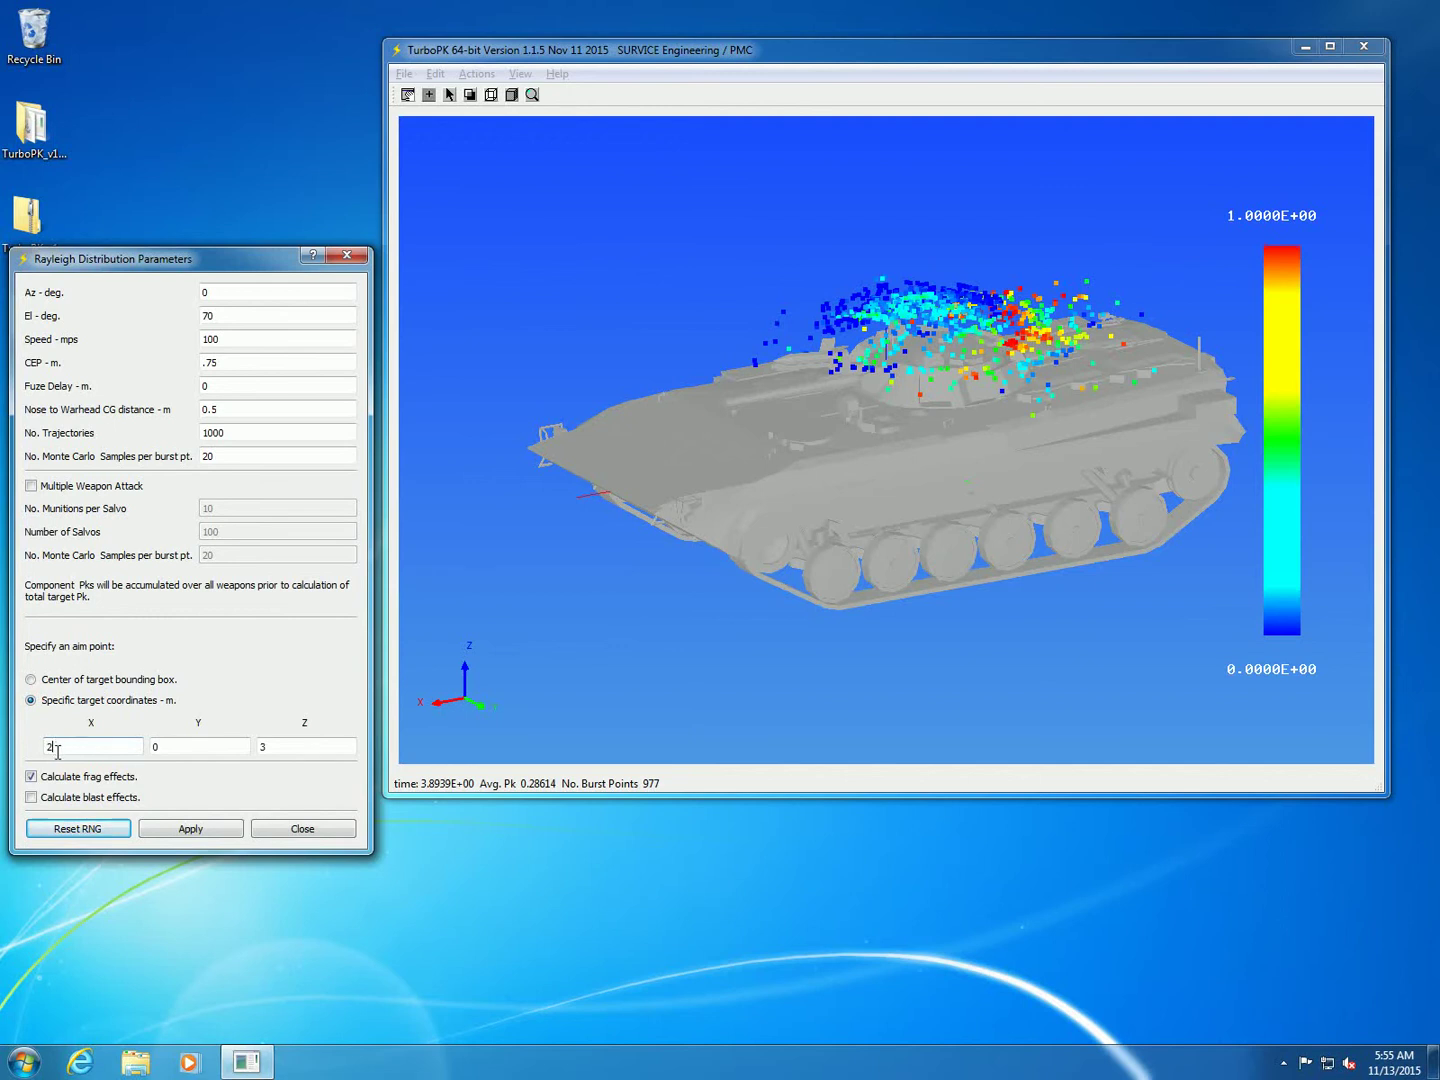
left_click(190, 828)
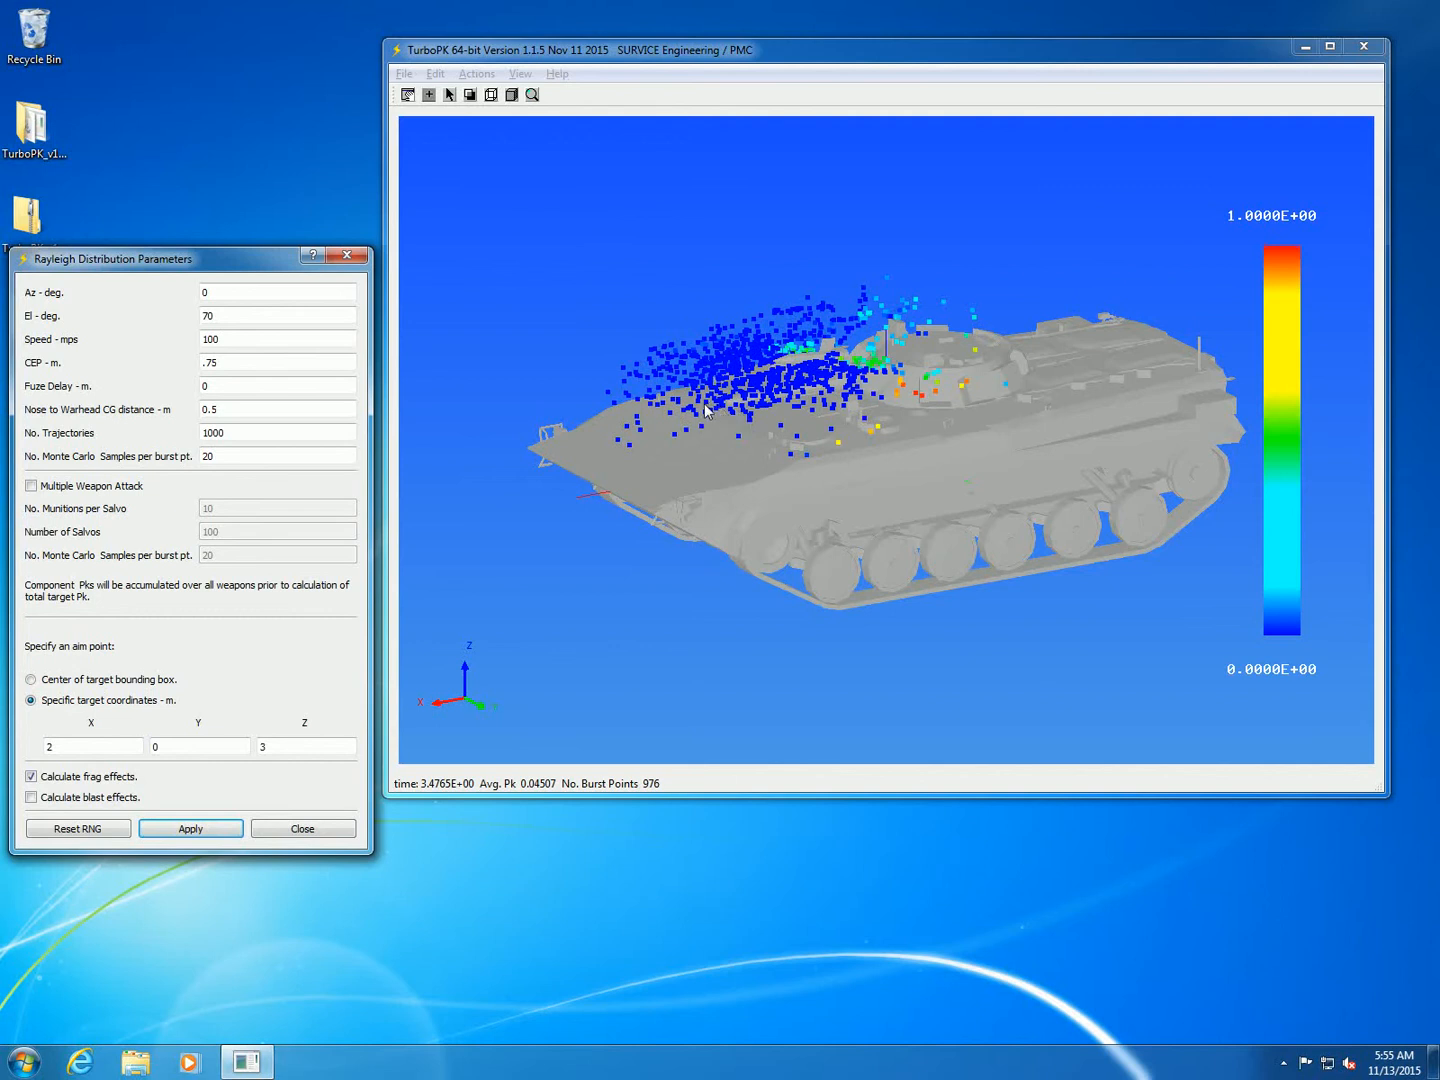
mouse_move(47, 717)
type("-2")
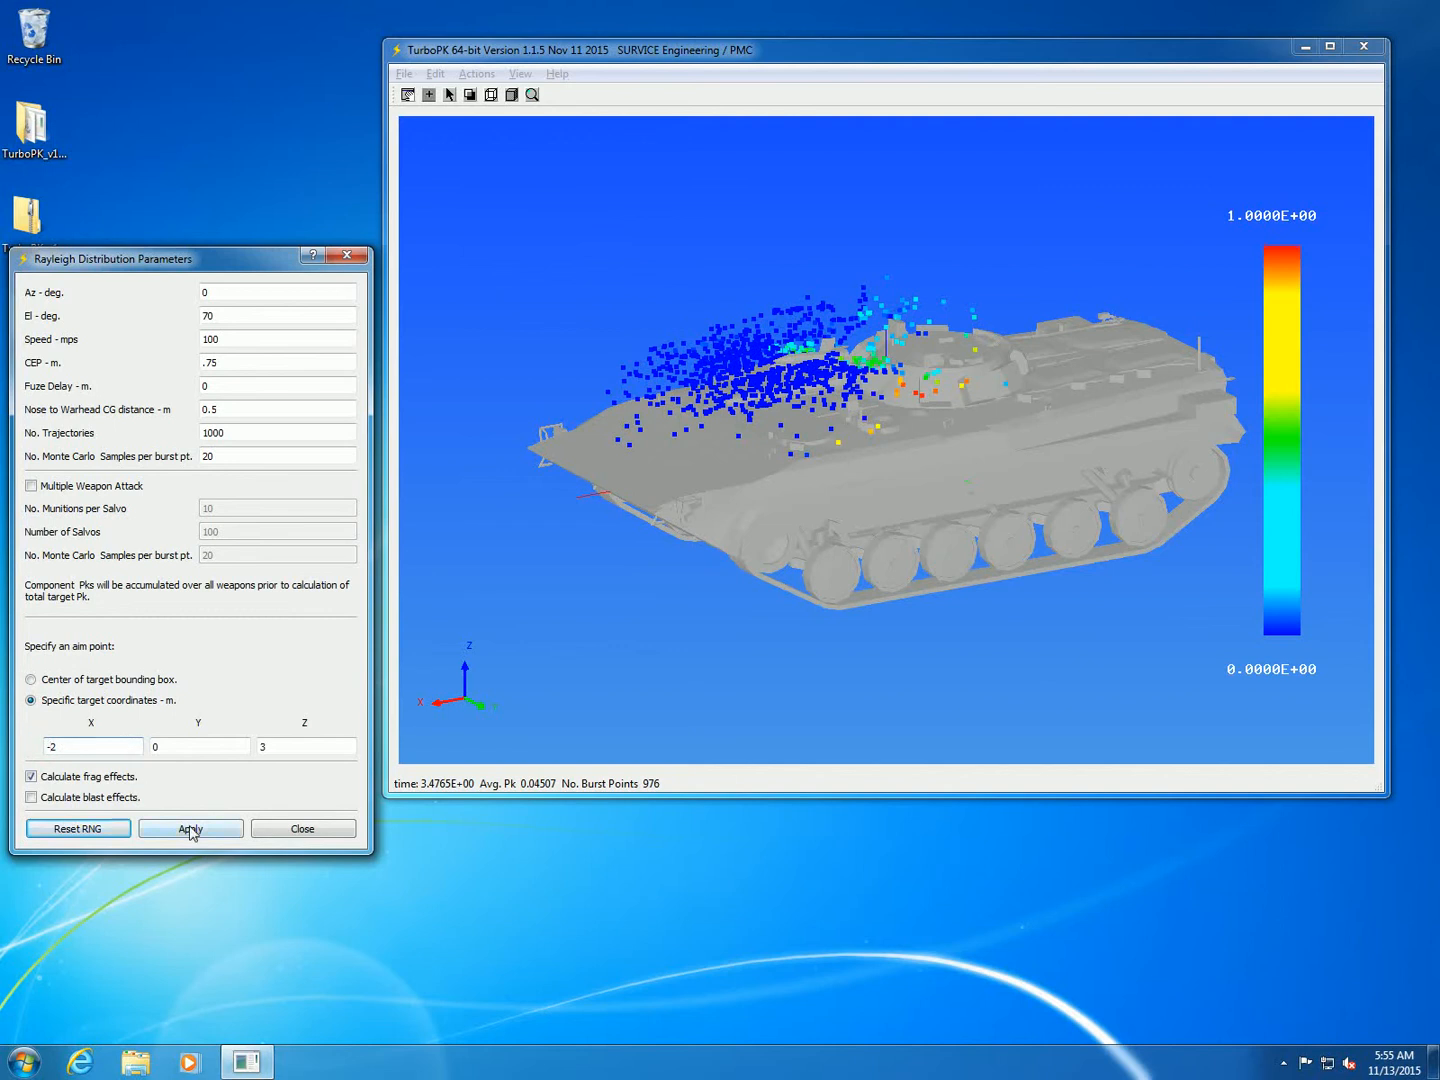
left_click(190, 828)
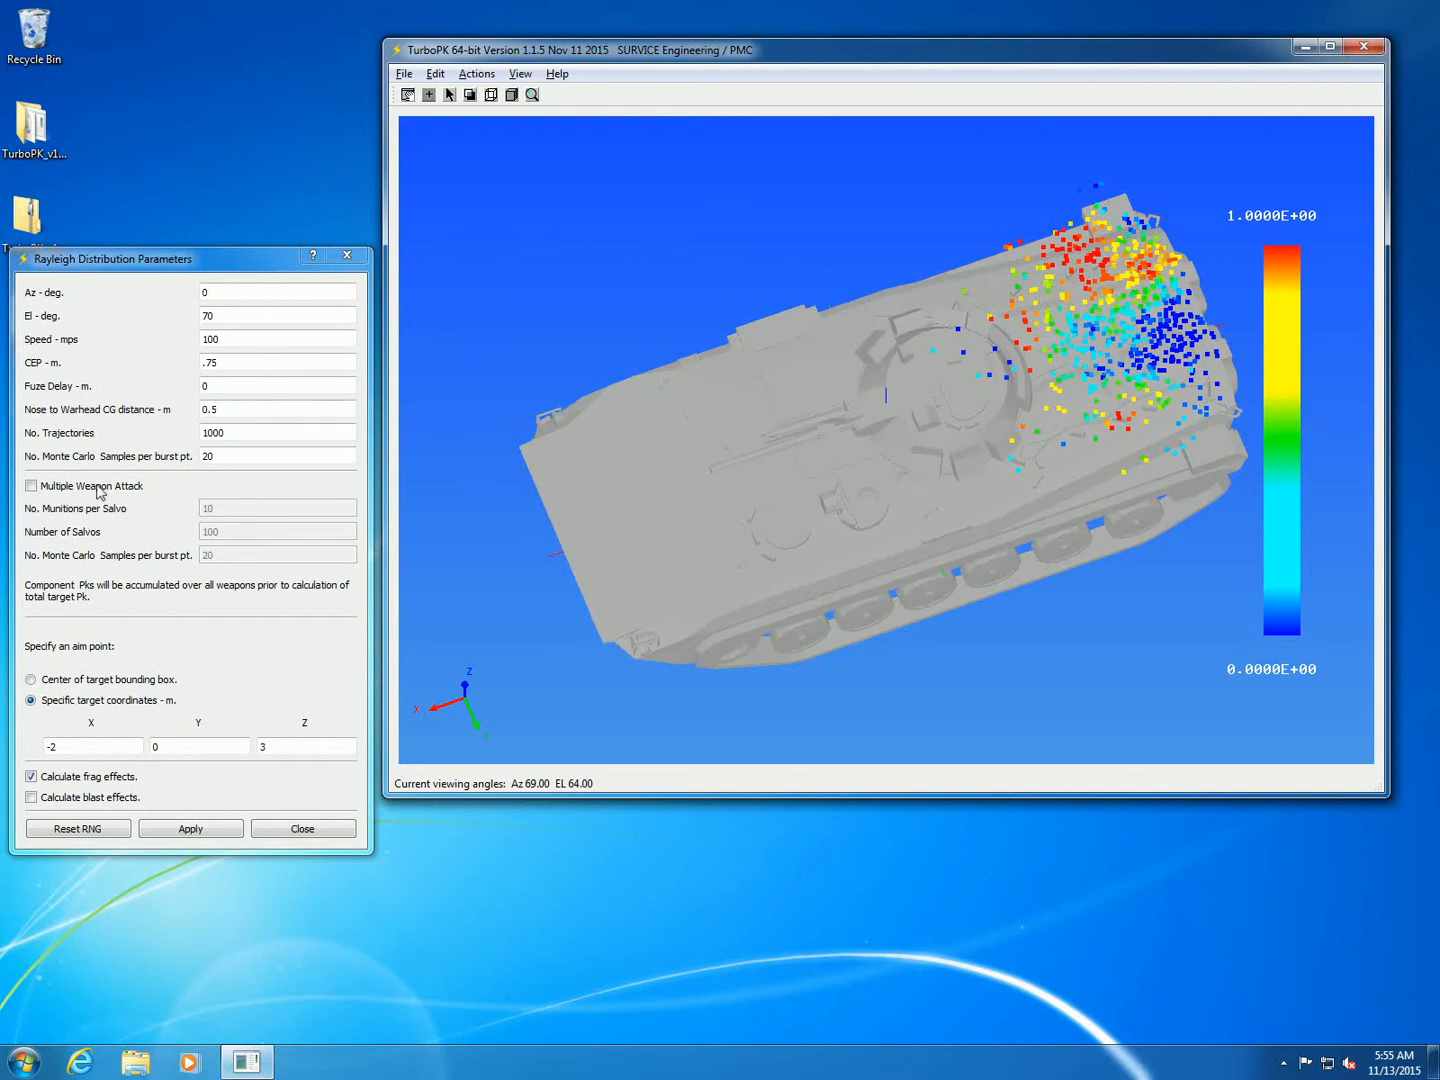
Step: Enable multiple weapon attack with 10 munitions per salvo and 100 salvos
left_click(31, 486)
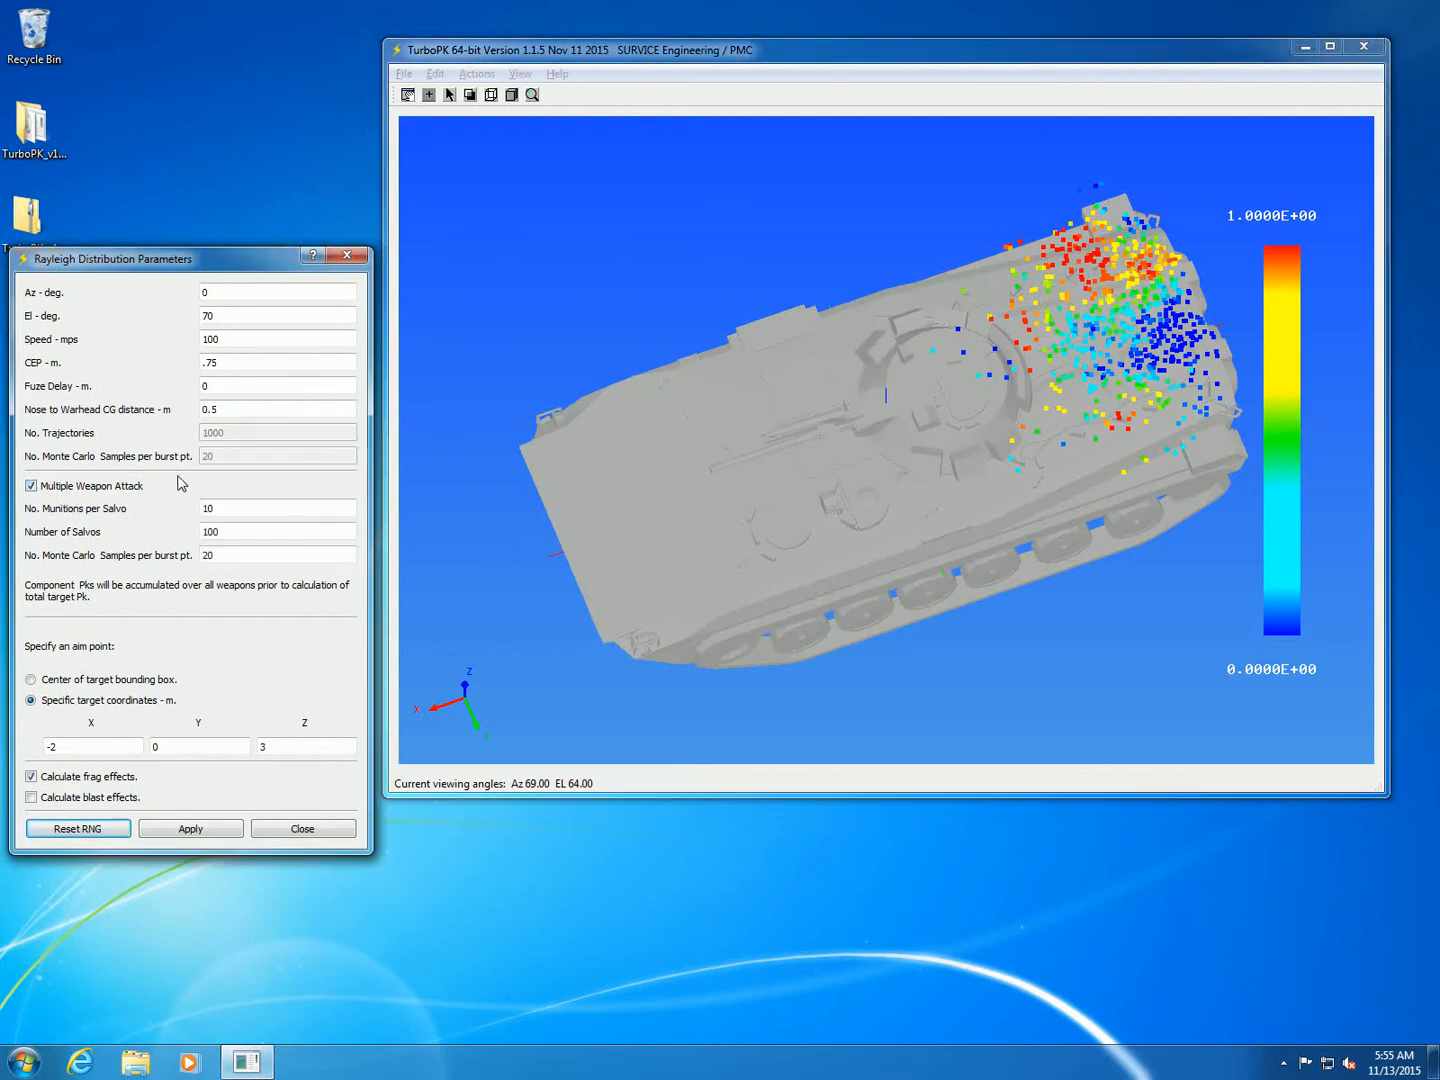
left_click(277, 508)
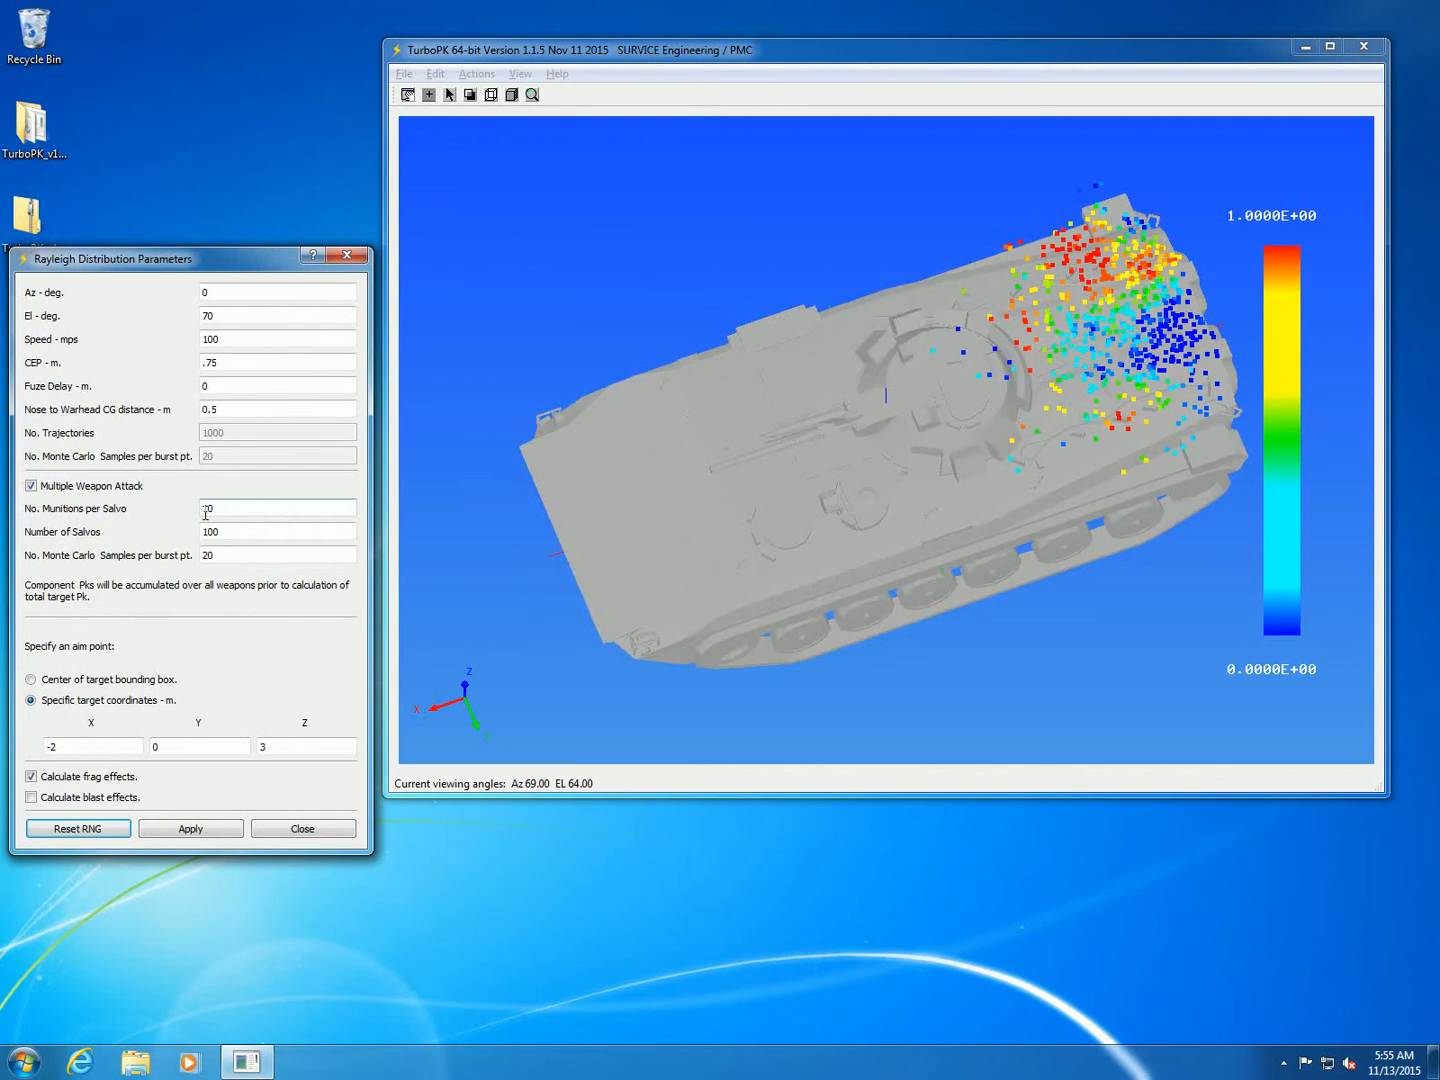
type("10")
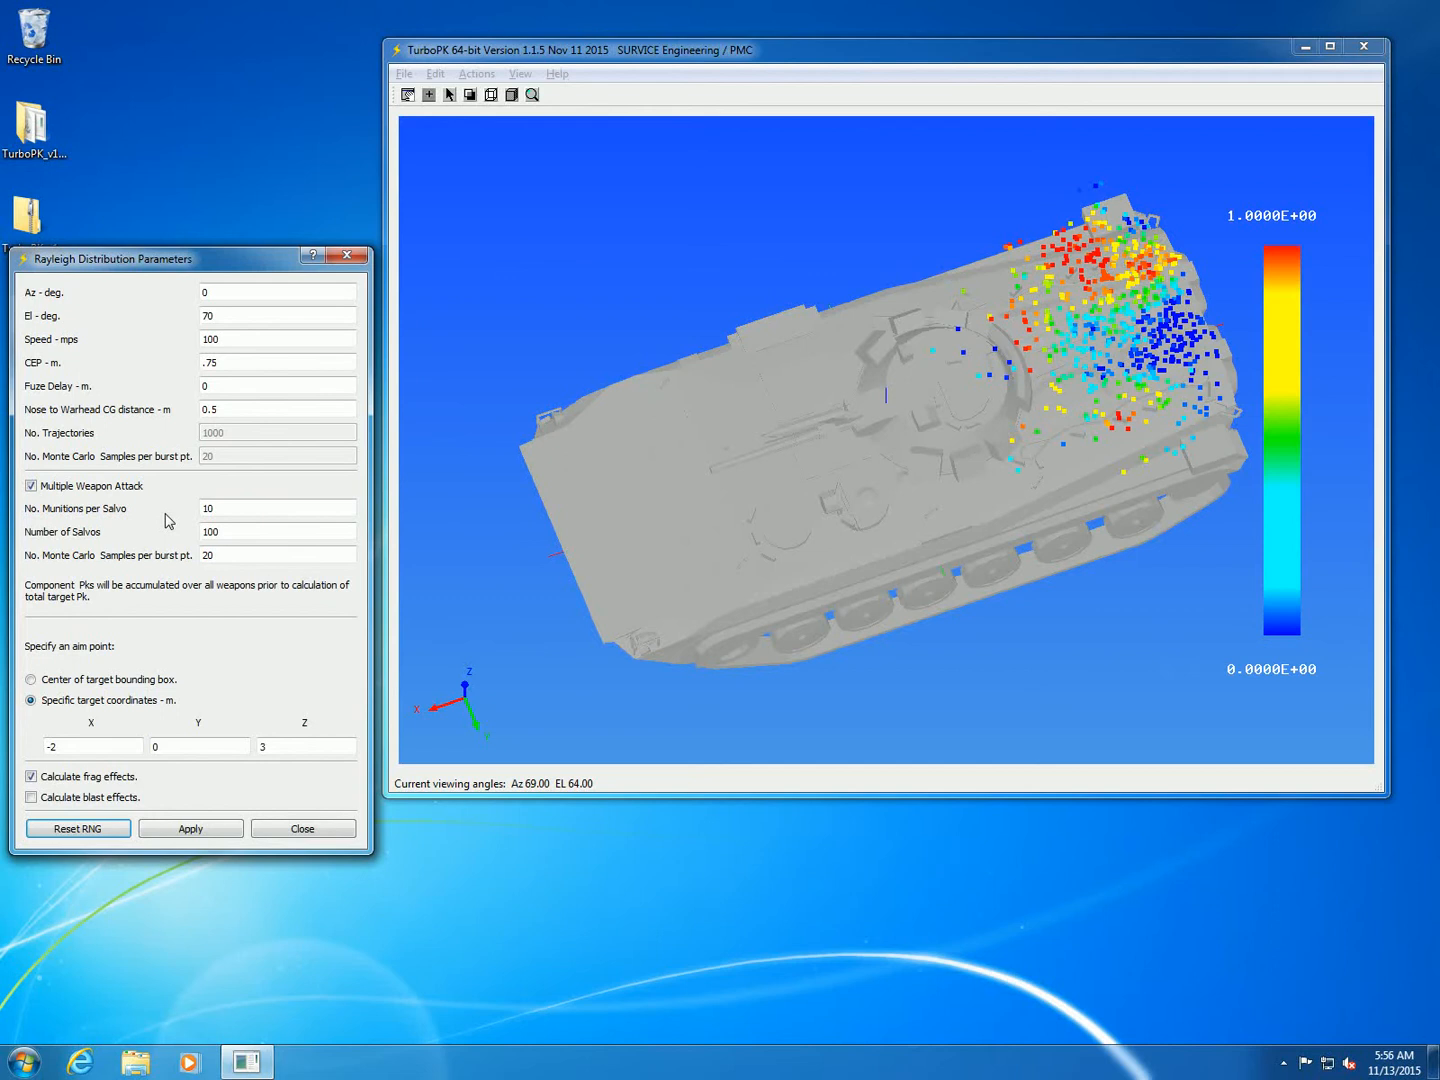
mouse_move(91, 563)
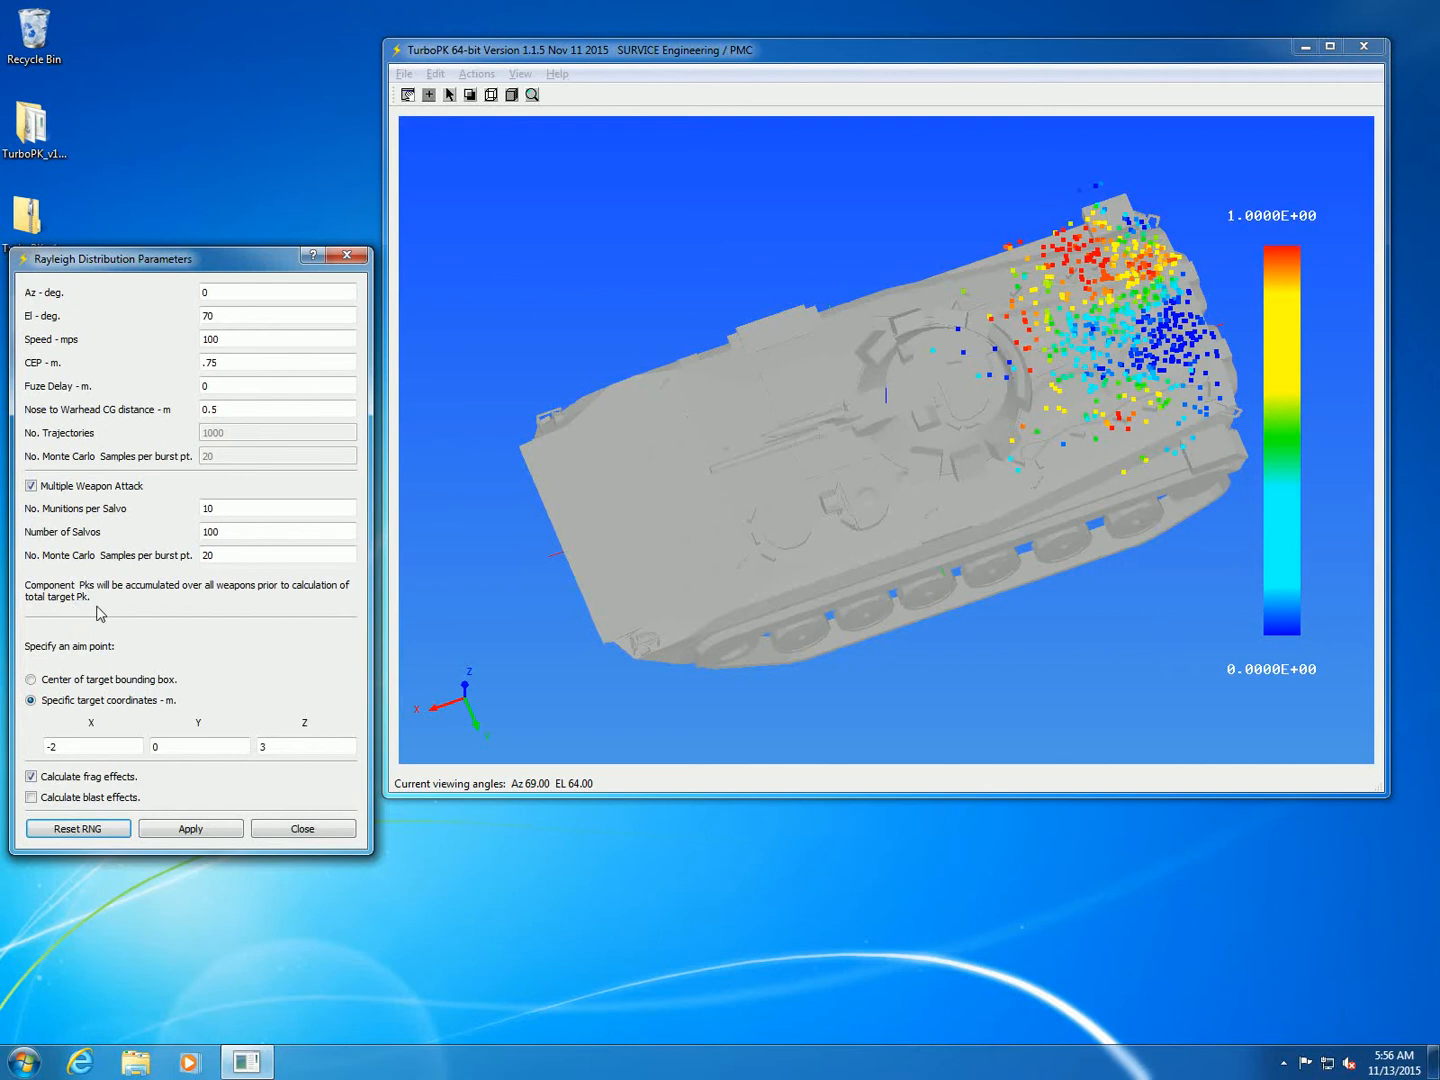
mouse_move(145, 612)
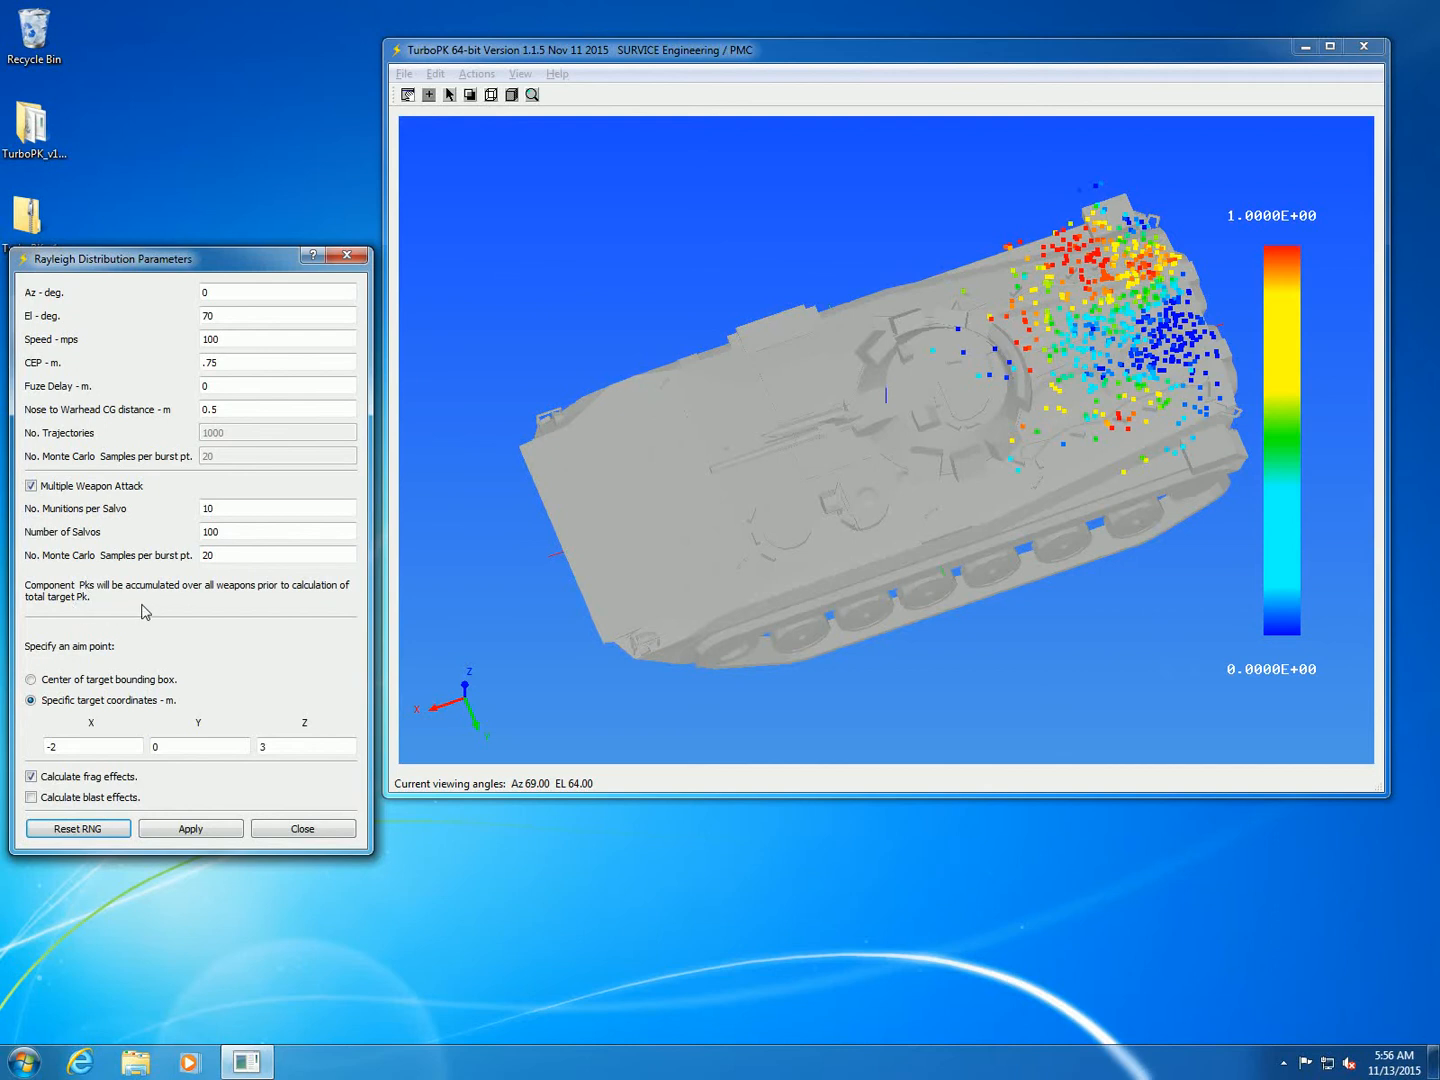
Step: Apply the 10-munition, 100-salvo attack run on the vehicle
left_click(190, 828)
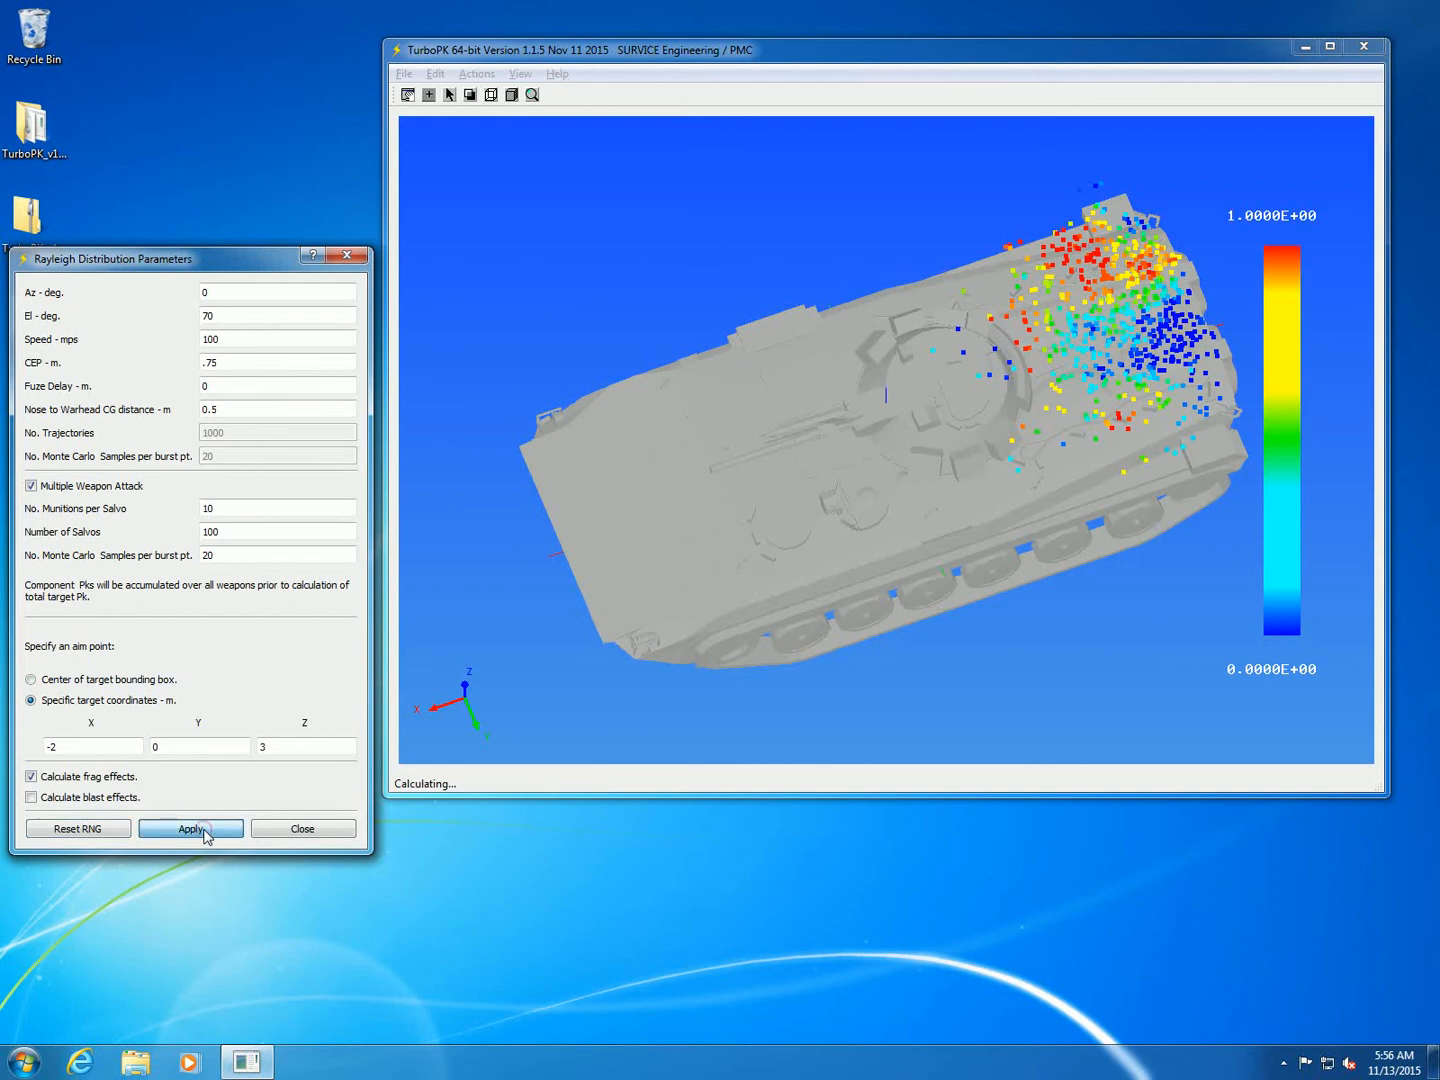
mouse_move(197, 690)
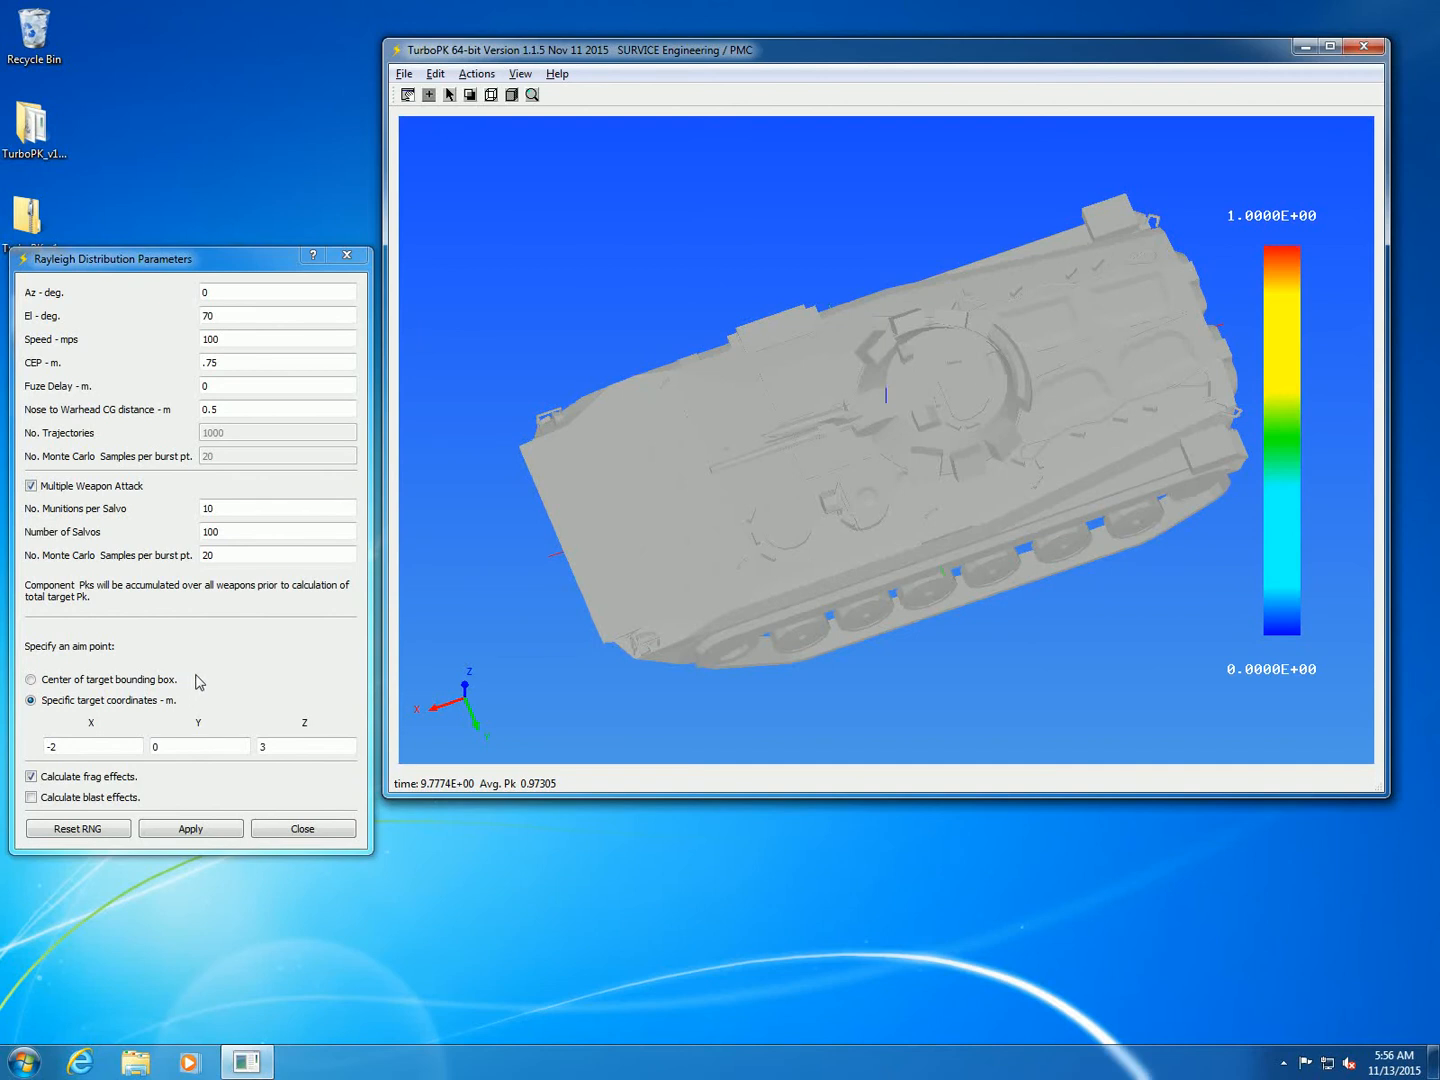
mouse_move(313, 820)
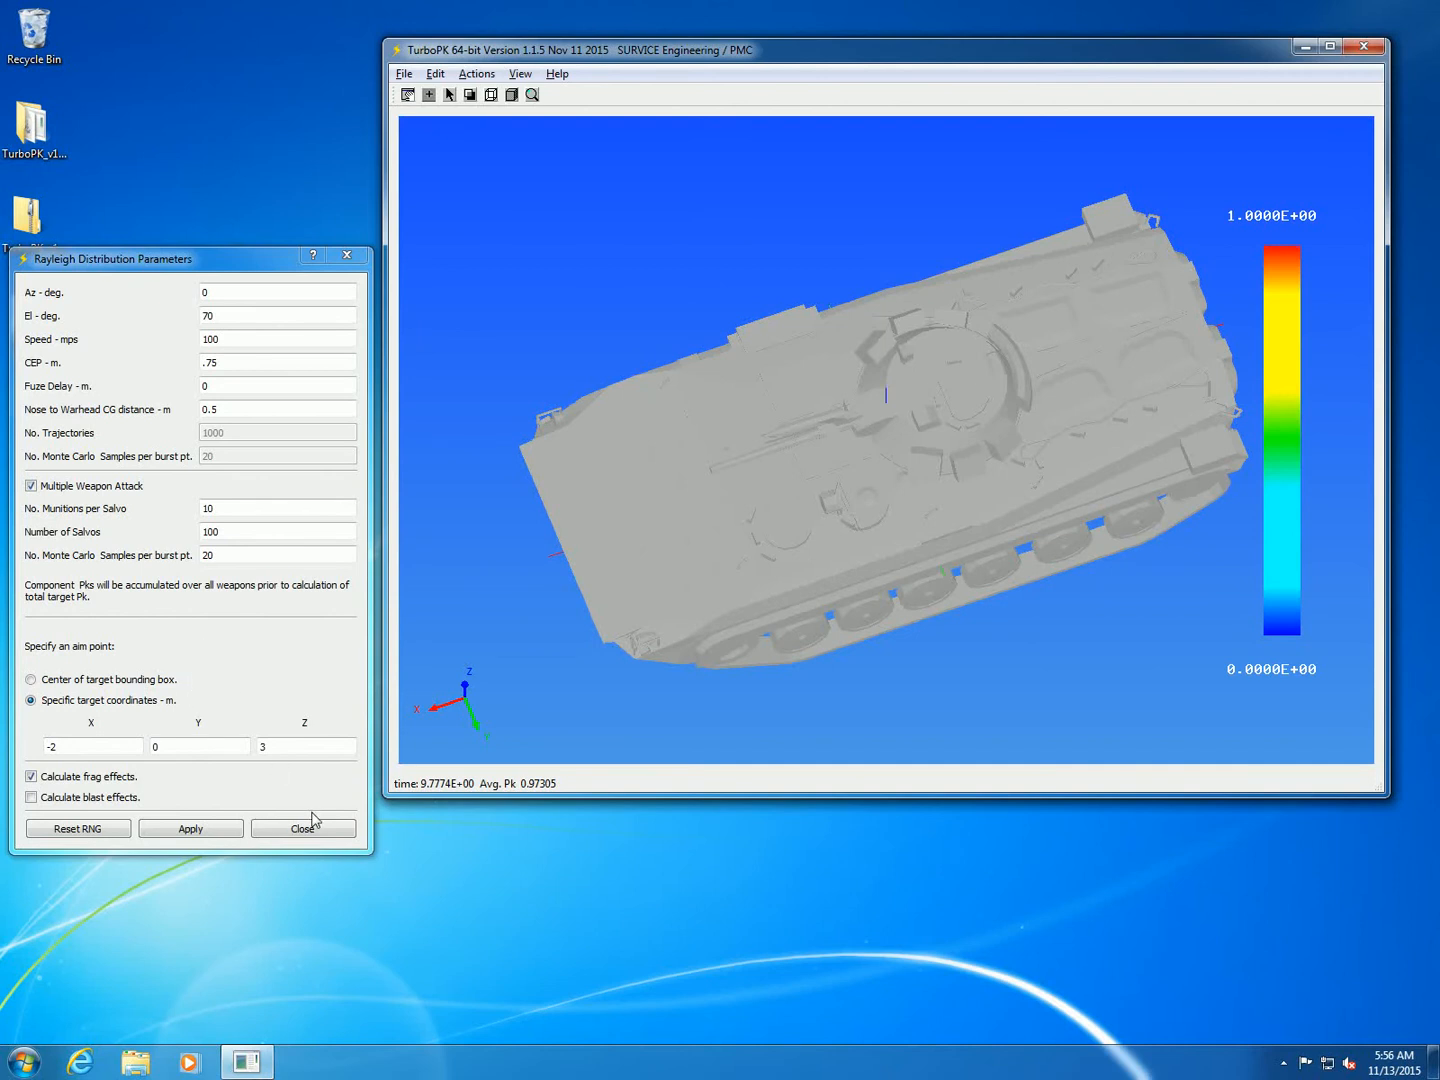
mouse_move(1285, 1062)
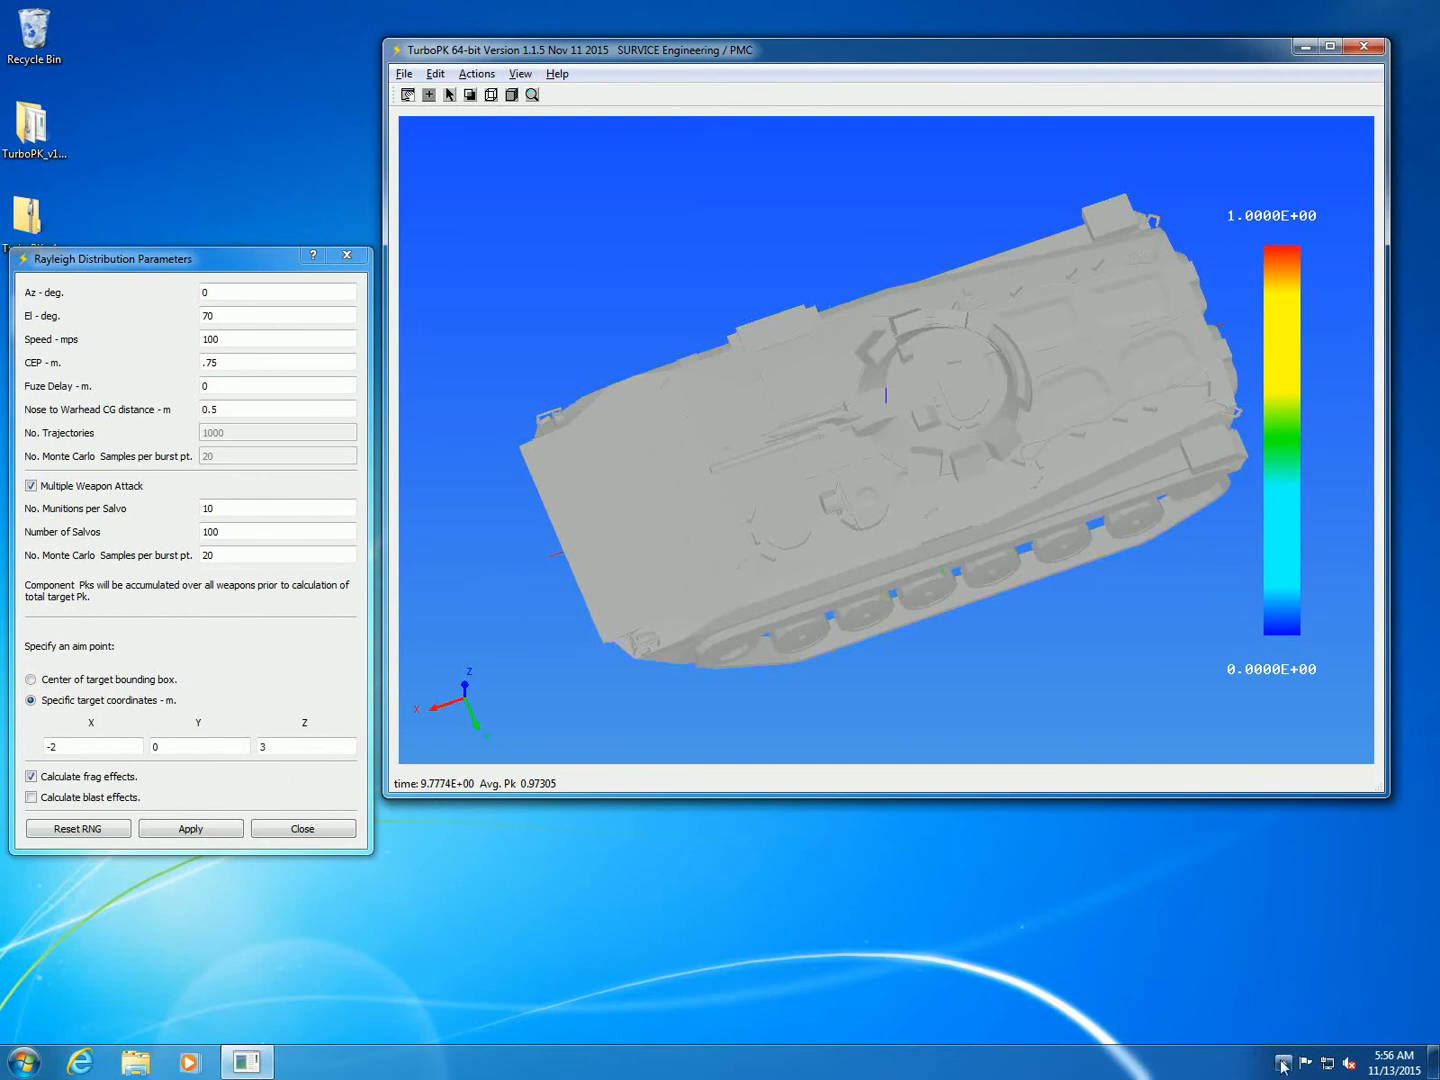